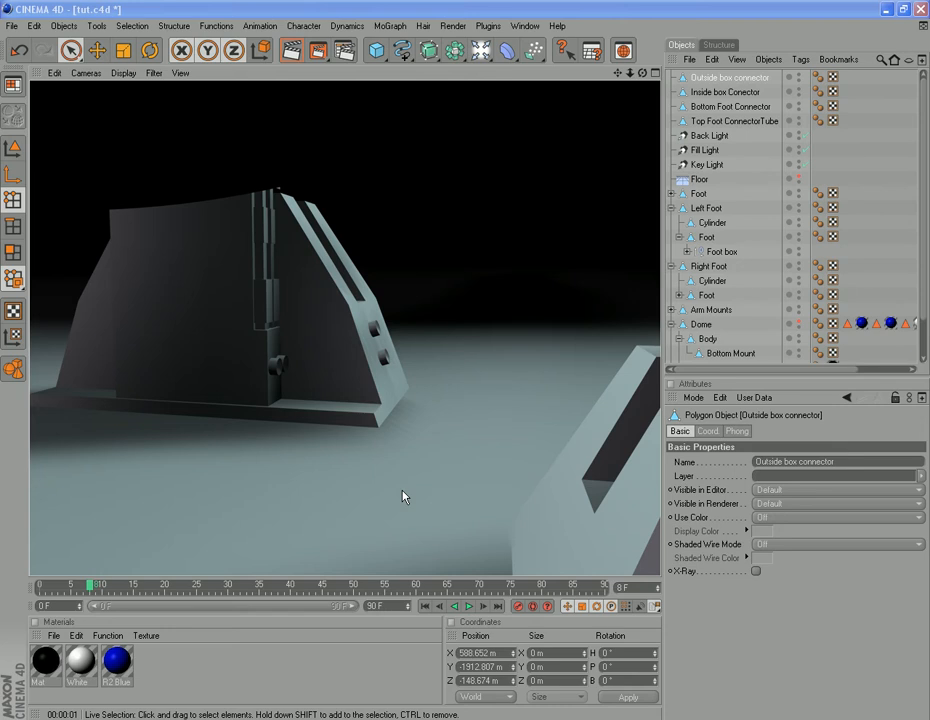
{"action": "mouse_move", "coordinate": [331, 366]}
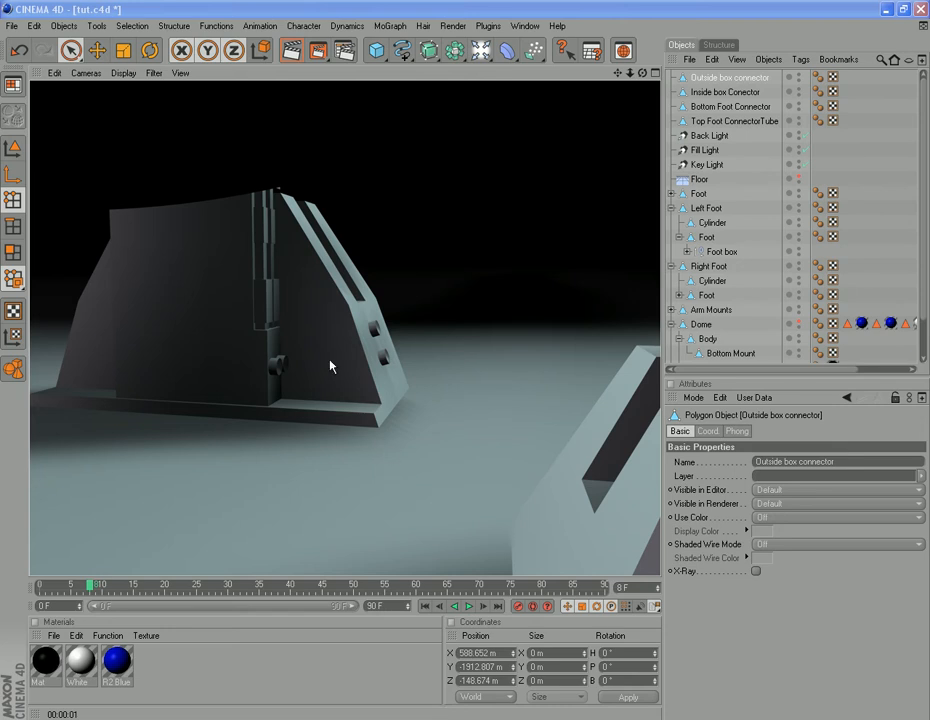
{"action": "mouse_move", "coordinate": [347, 351]}
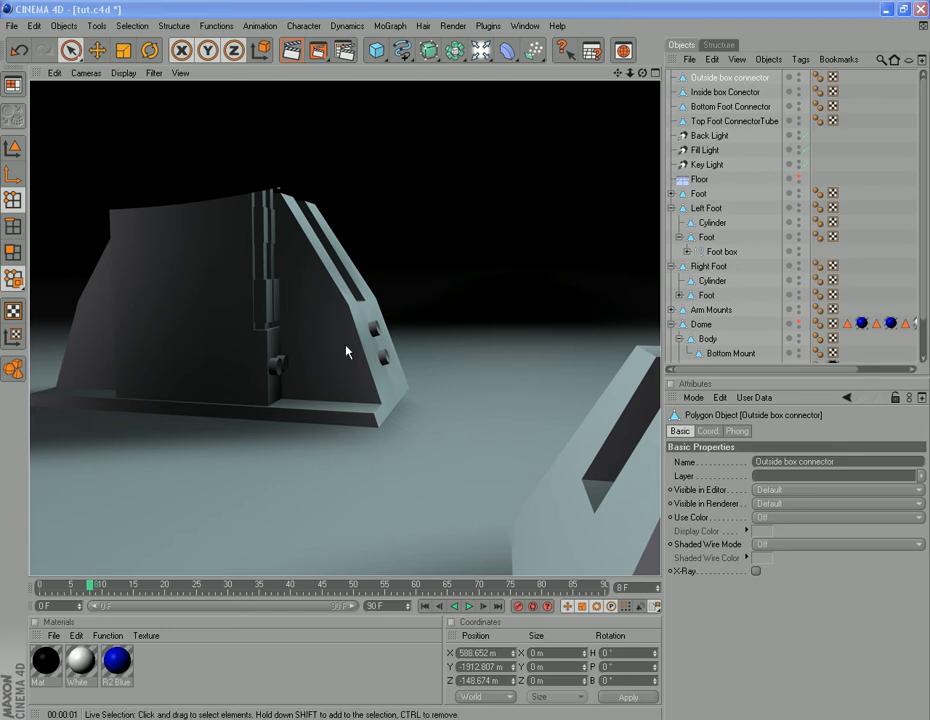
{"action": "mouse_move", "coordinate": [375, 327]}
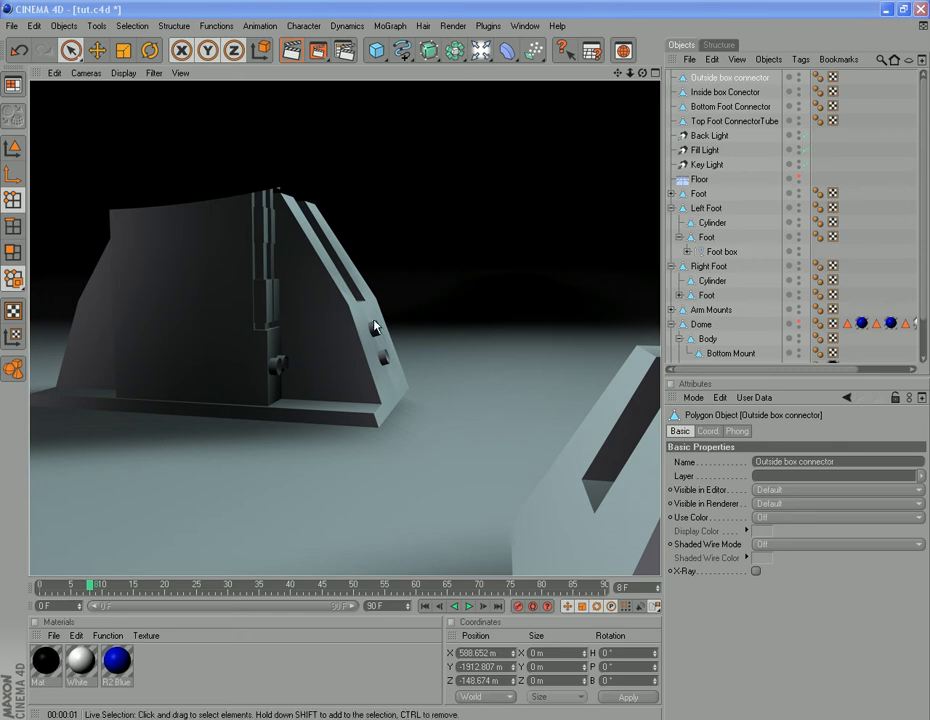
{"action": "mouse_move", "coordinate": [358, 385]}
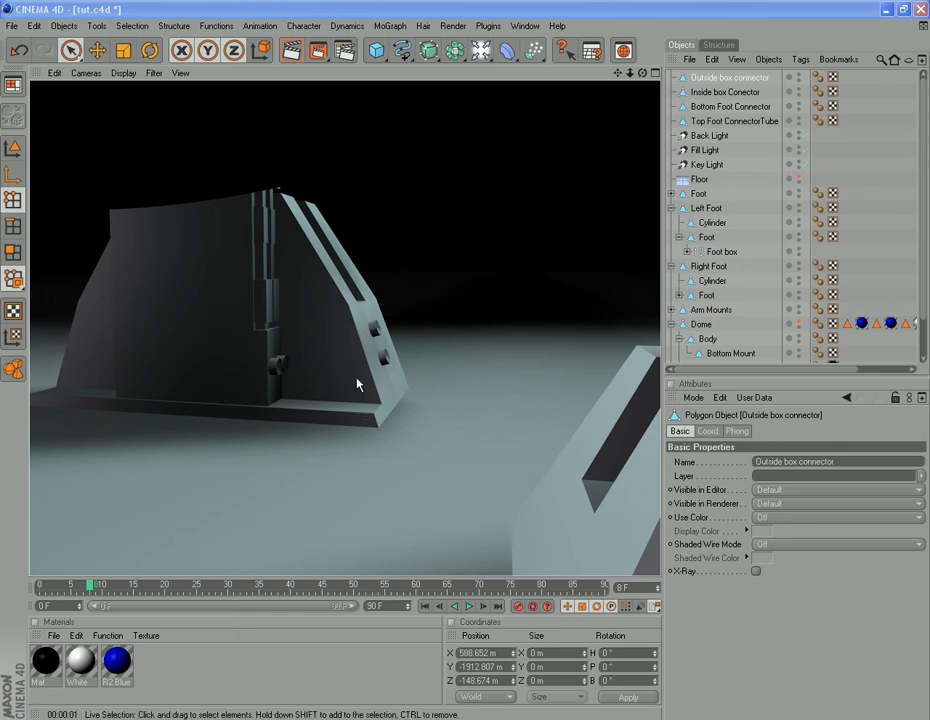
{"action": "mouse_move", "coordinate": [332, 250]}
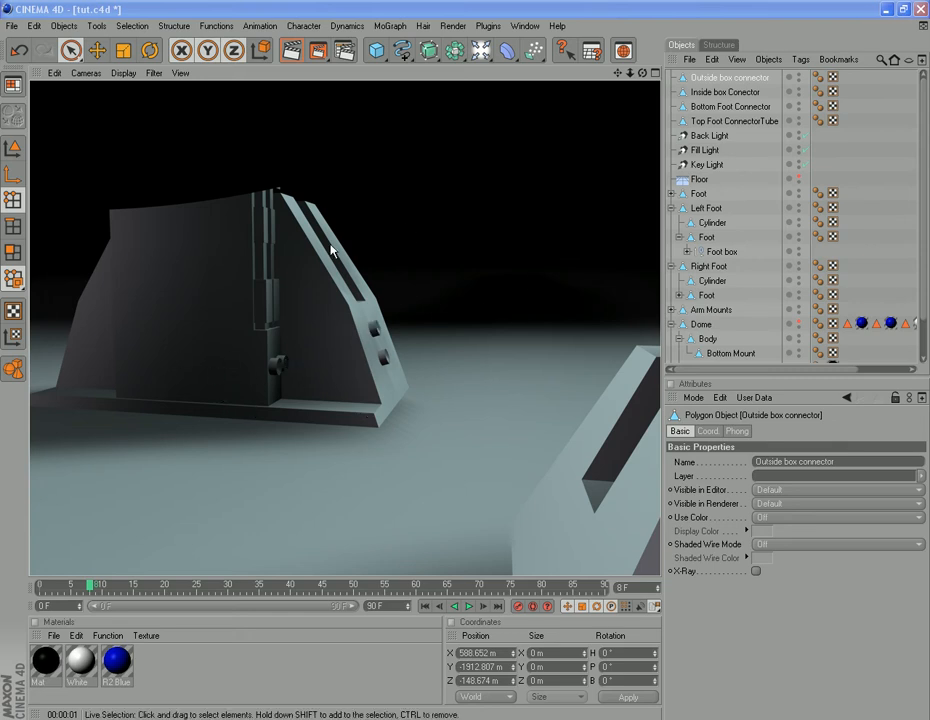
{"action": "mouse_move", "coordinate": [393, 370]}
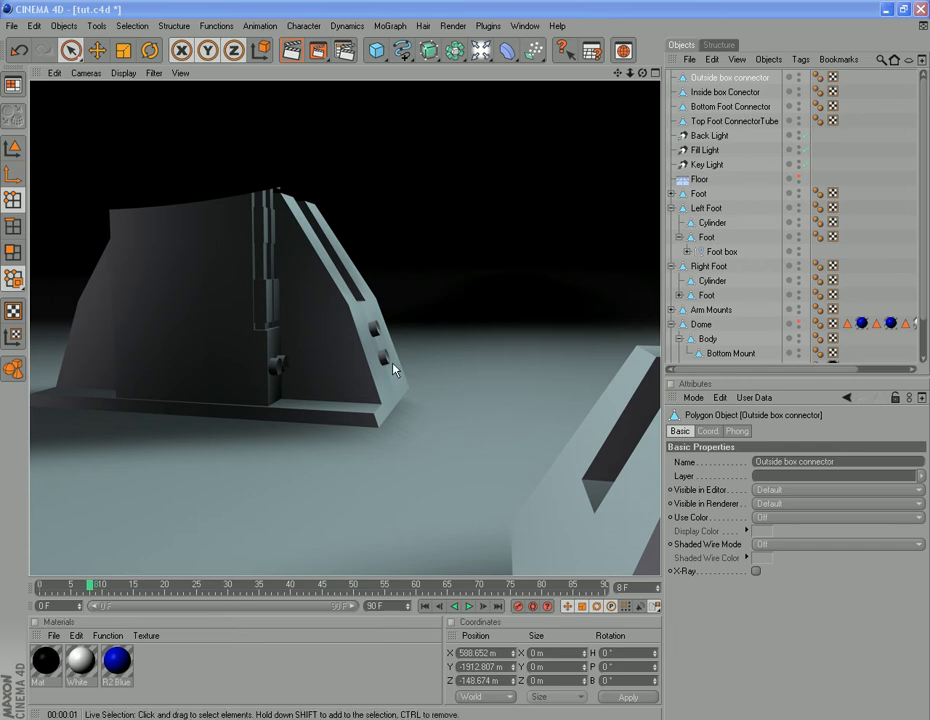
{"action": "mouse_move", "coordinate": [456, 204]}
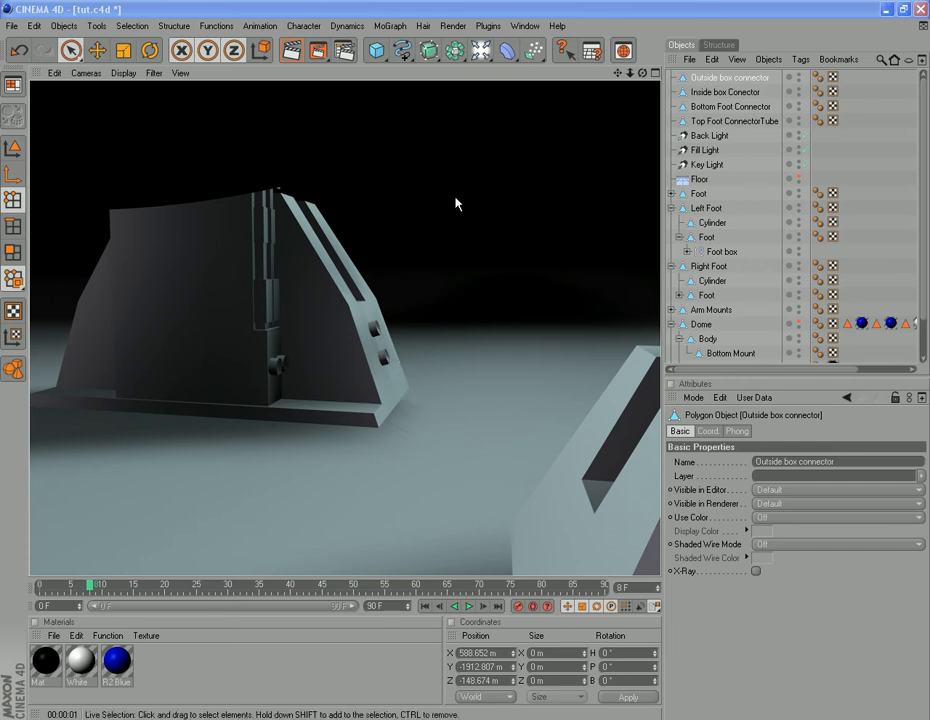
{"action": "mouse_move", "coordinate": [273, 366]}
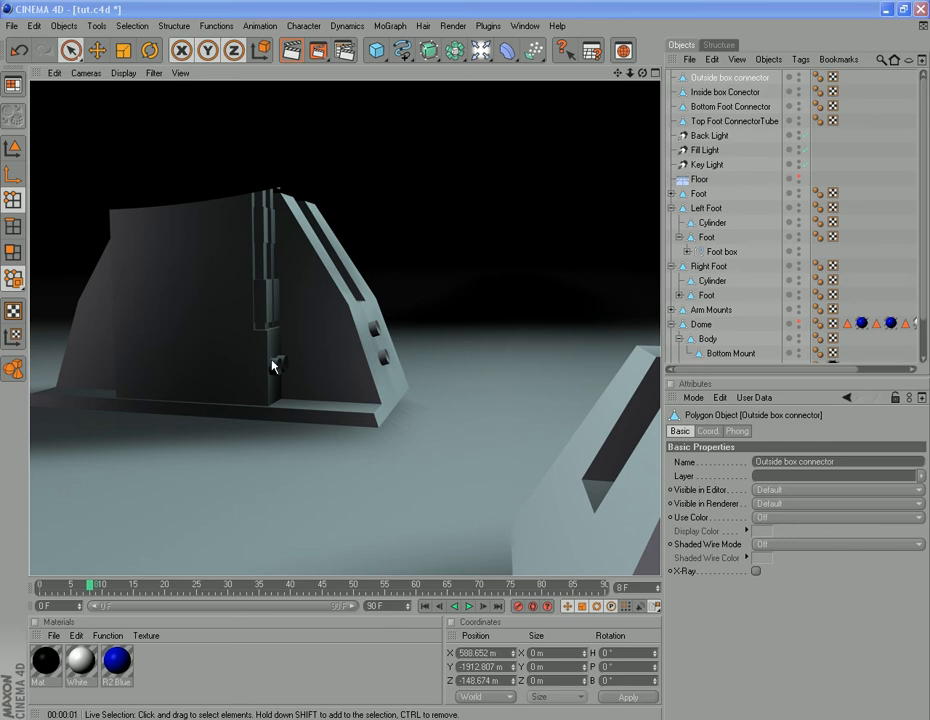
{"action": "mouse_move", "coordinate": [155, 256]}
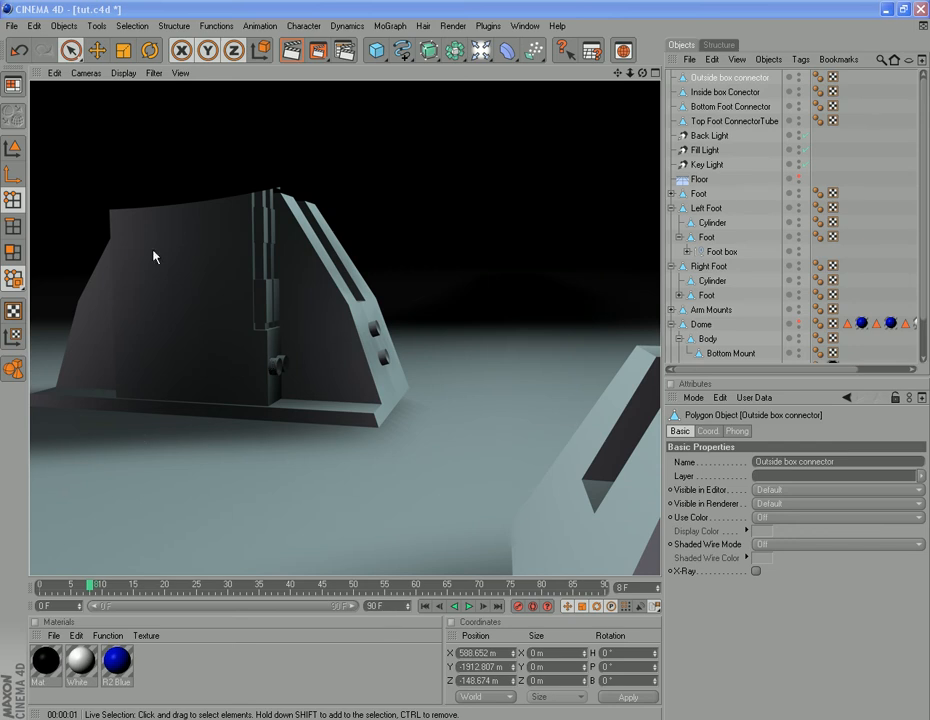
{"action": "mouse_move", "coordinate": [58, 355]}
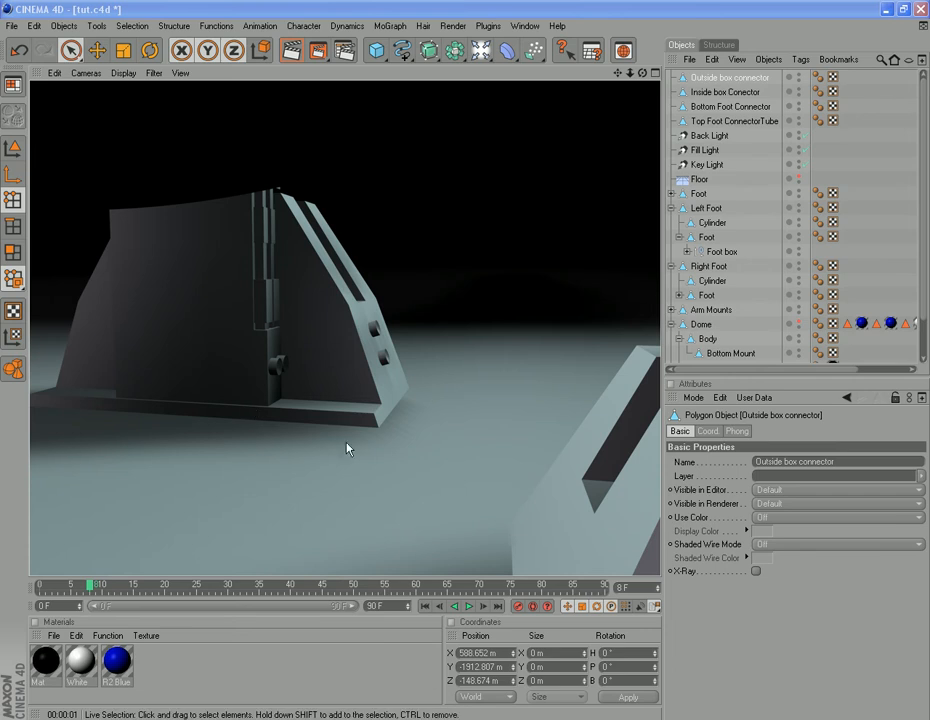
{"action": "mouse_move", "coordinate": [449, 360]}
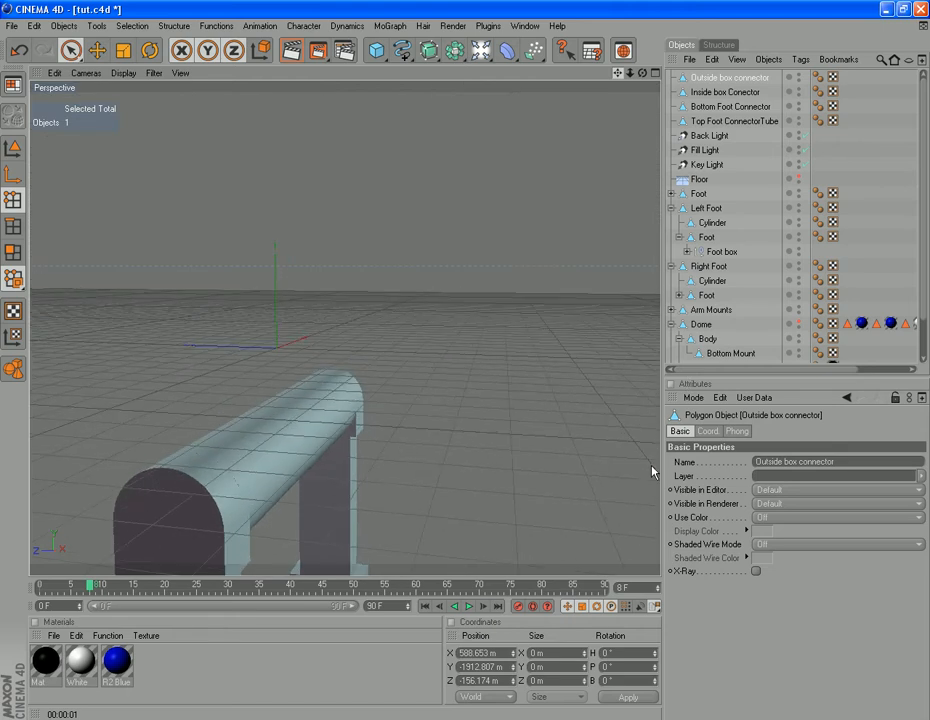
- Draw a new Bezier spline with a first point and curved tangent above the connector
{"action": "left_click", "coordinate": [403, 50]}
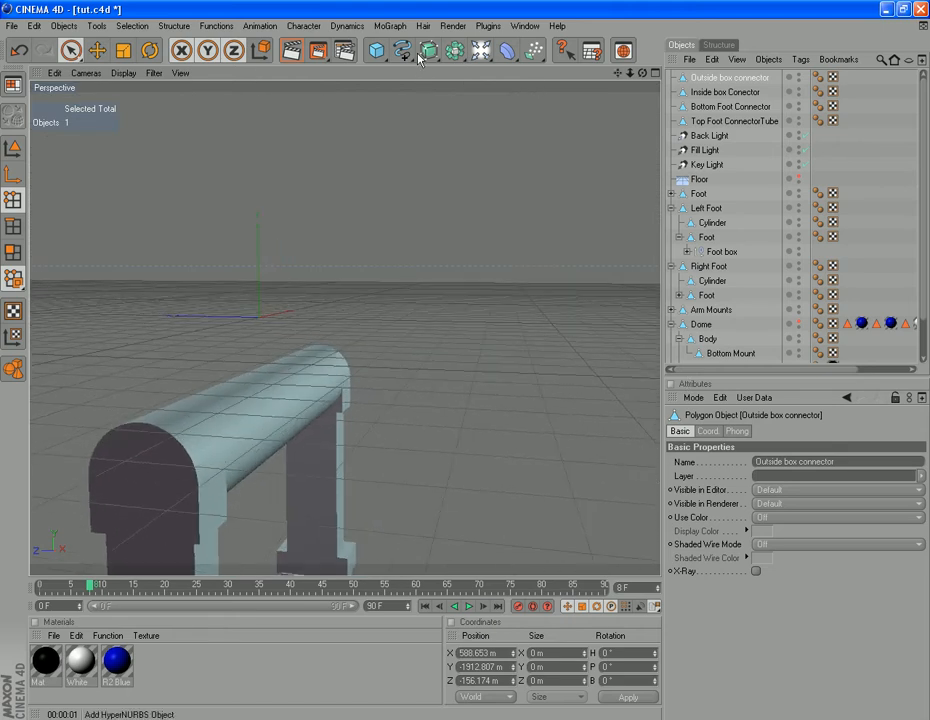
{"action": "left_click", "coordinate": [403, 50]}
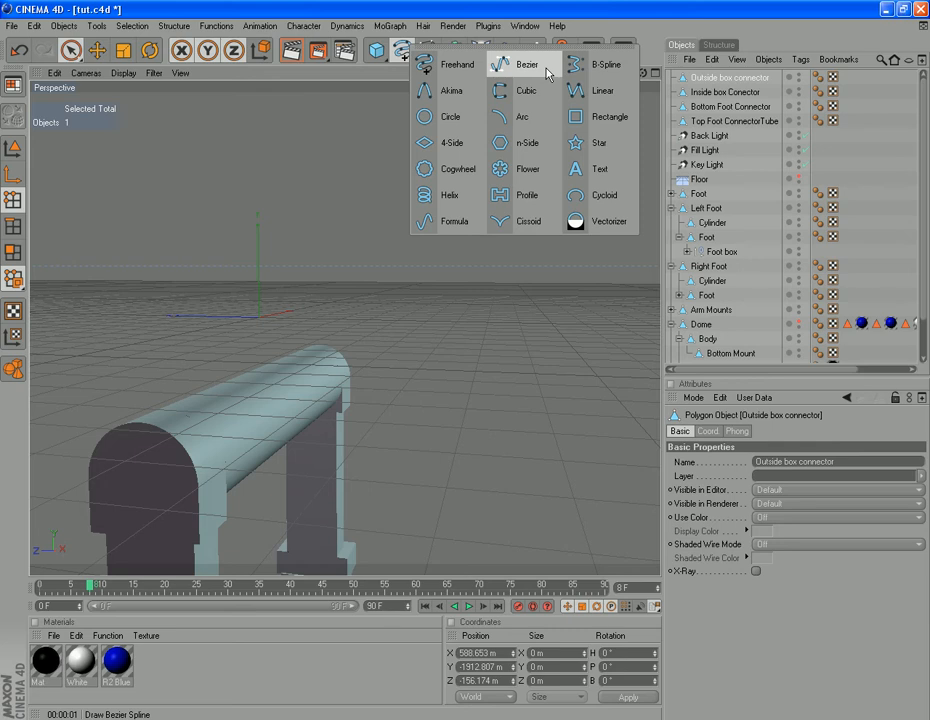
{"action": "left_click", "coordinate": [527, 64]}
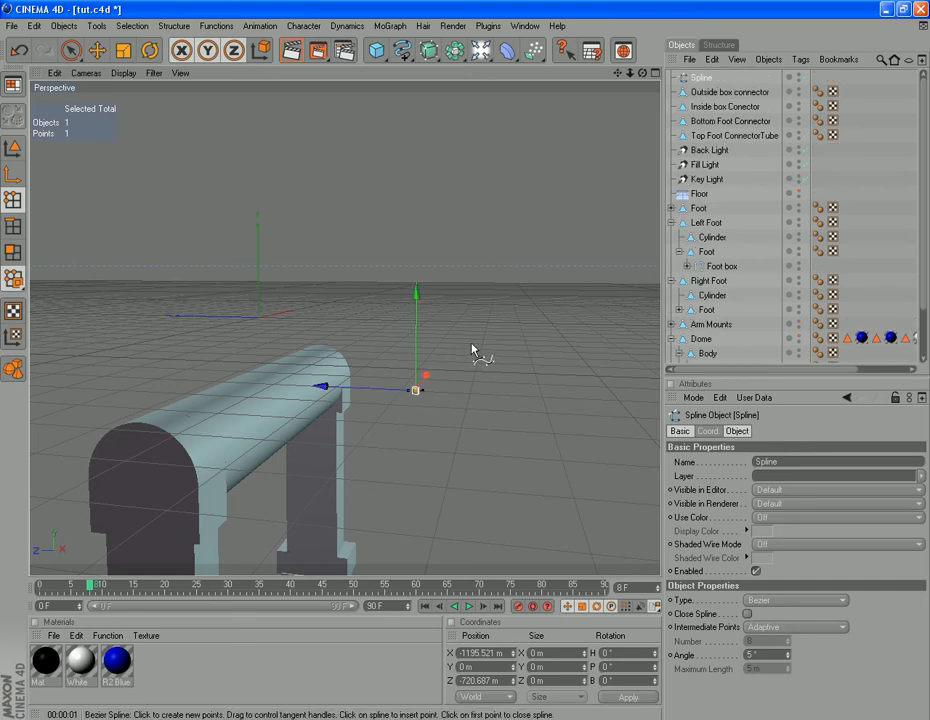
{"action": "left_click_drag", "start_coordinate": [415, 390], "coordinate": [475, 335]}
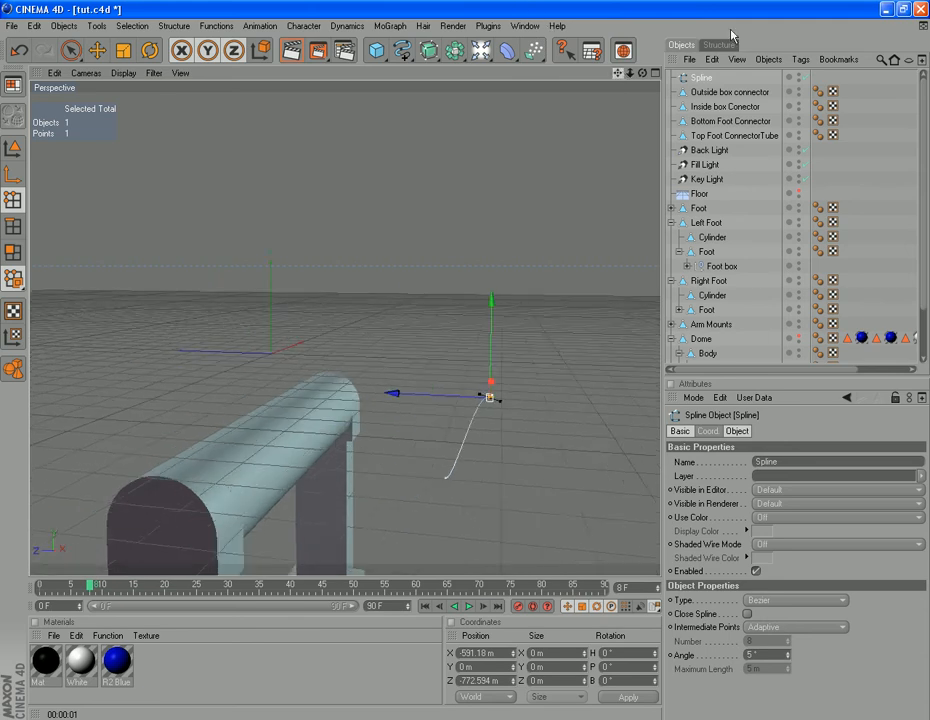
{"action": "left_click", "coordinate": [70, 50]}
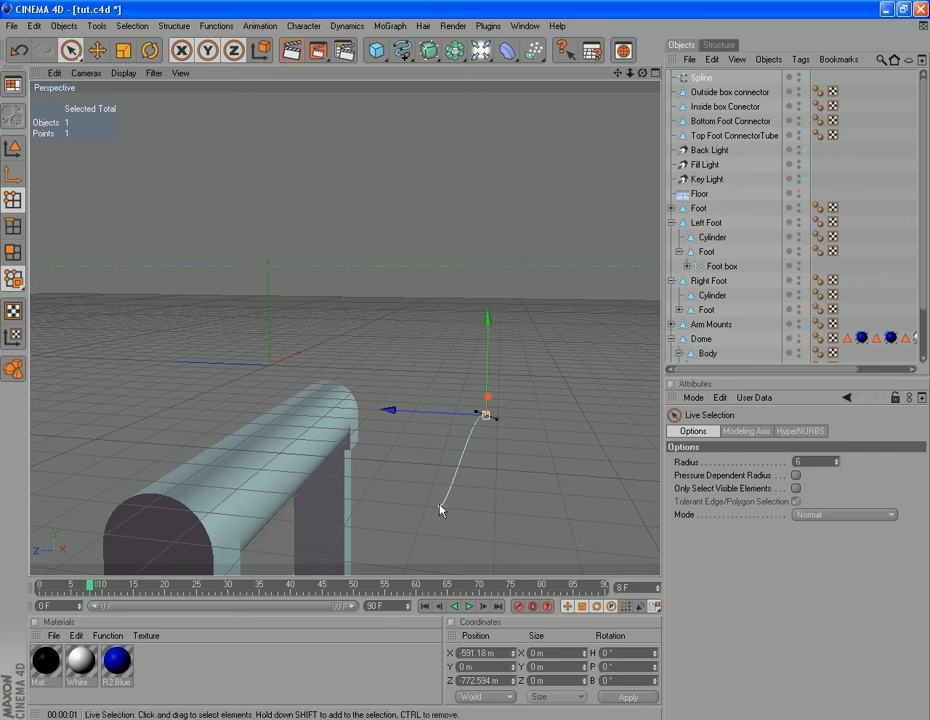
- Drag the spline point down to a new spot in front of the foot part
{"action": "left_click_drag", "start_coordinate": [485, 410], "coordinate": [443, 505]}
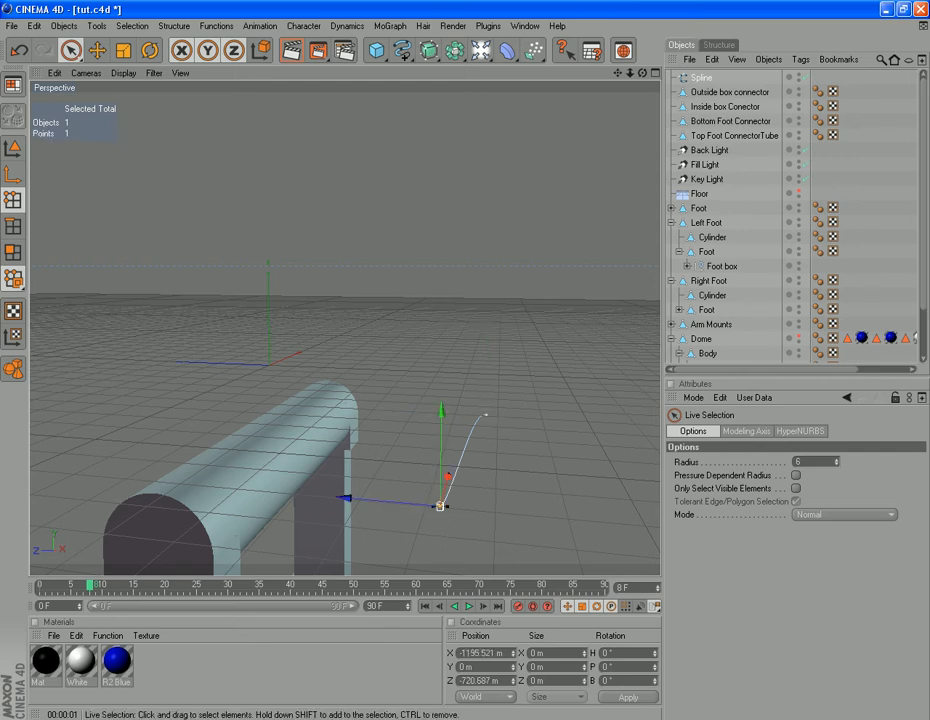
{"action": "mouse_move", "coordinate": [427, 449]}
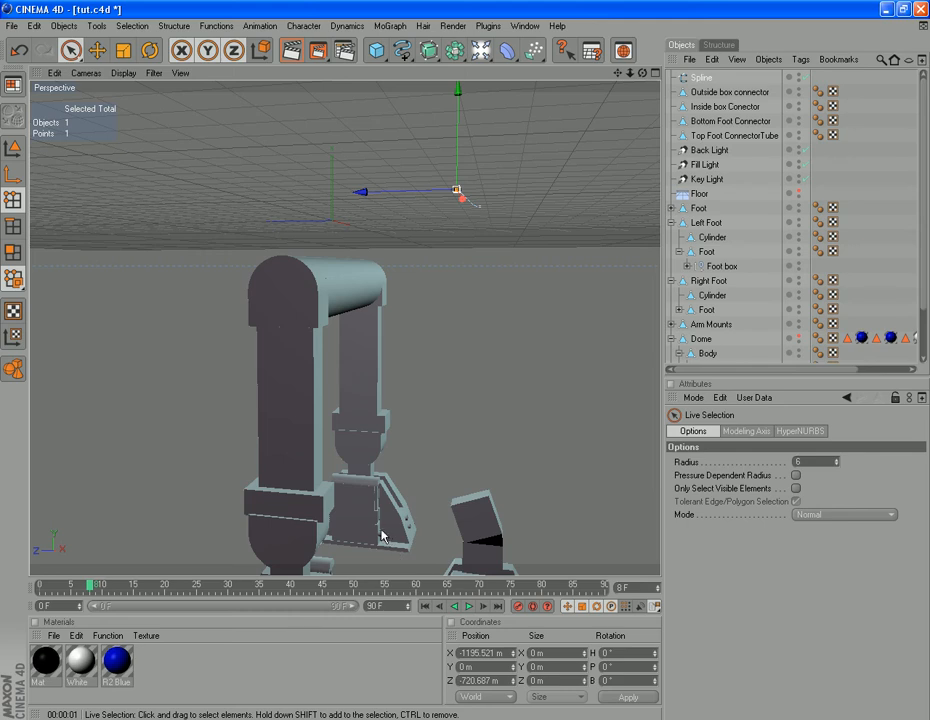
{"action": "mouse_move", "coordinate": [400, 527]}
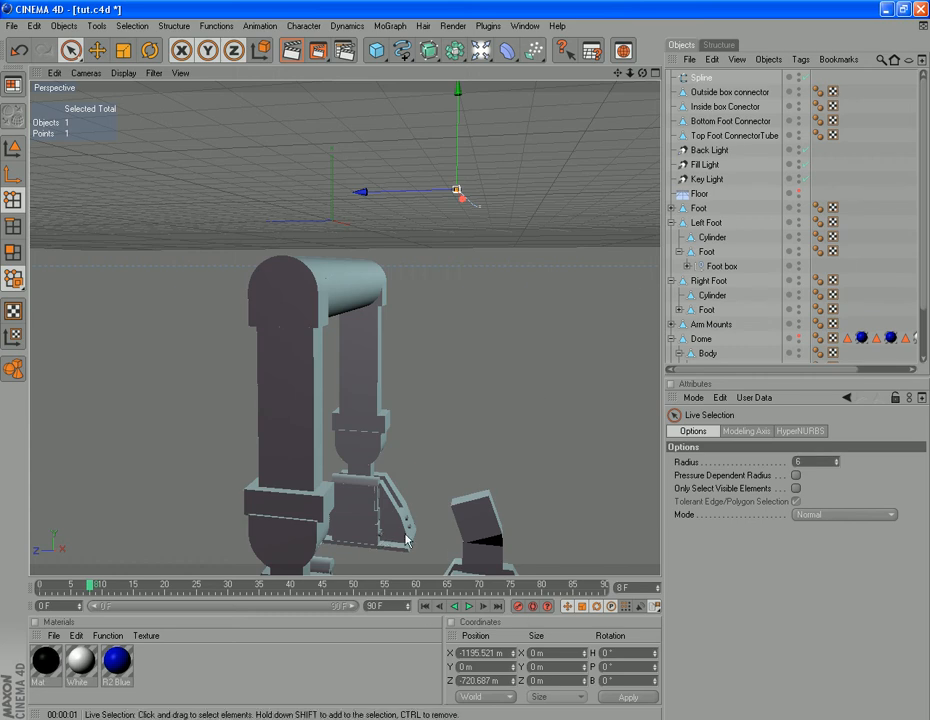
{"action": "mouse_move", "coordinate": [638, 100]}
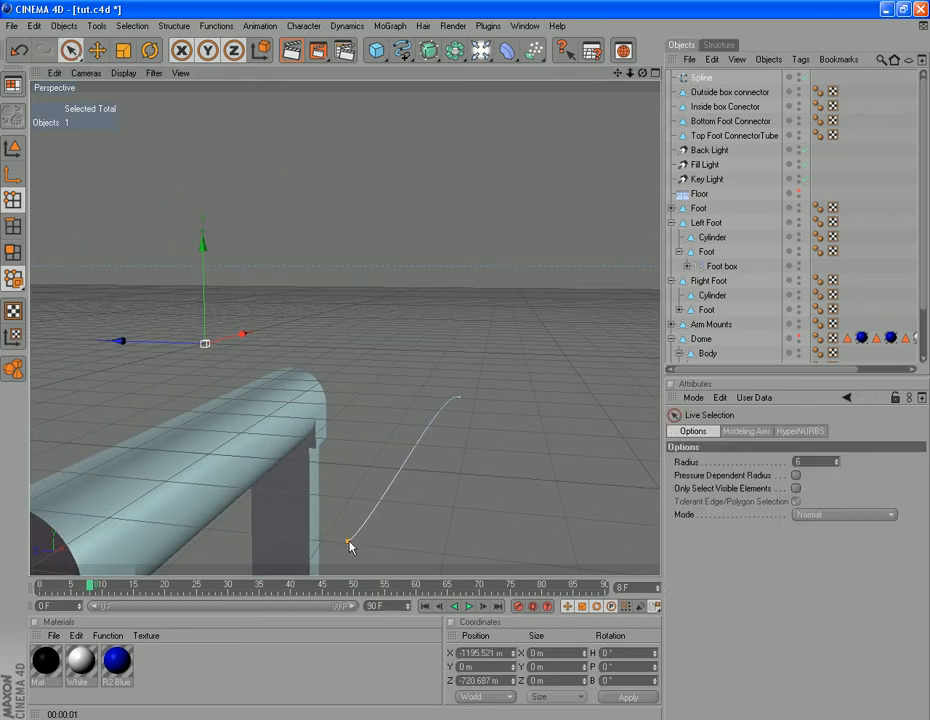
- Enter the Outside connector's X value from the Notepad notes into the spline point's X position
{"action": "left_click", "coordinate": [350, 543]}
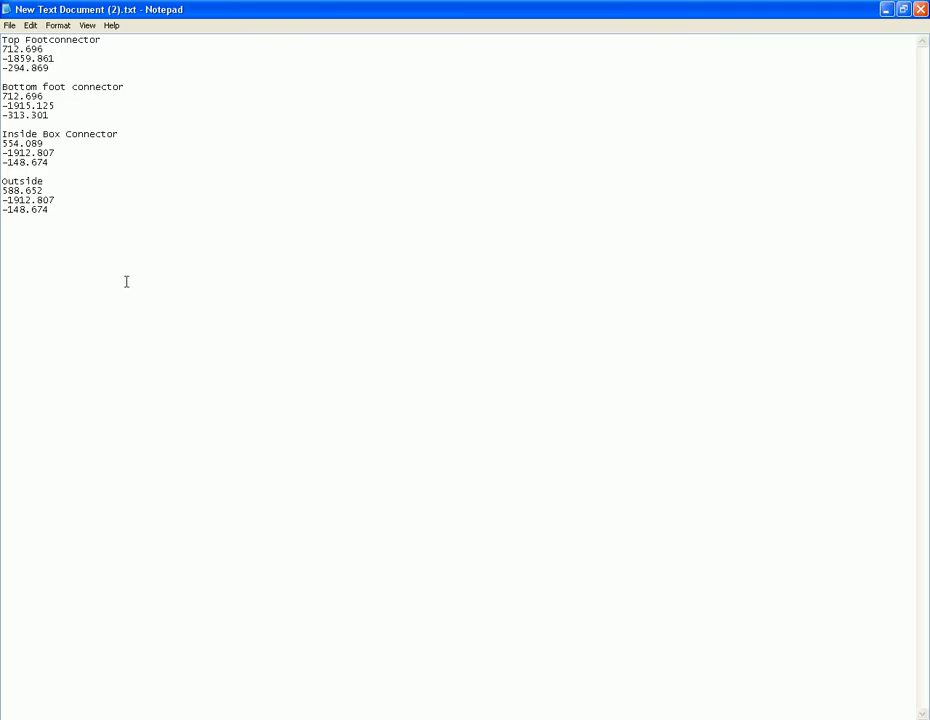
{"action": "double_click", "coordinate": [35, 190]}
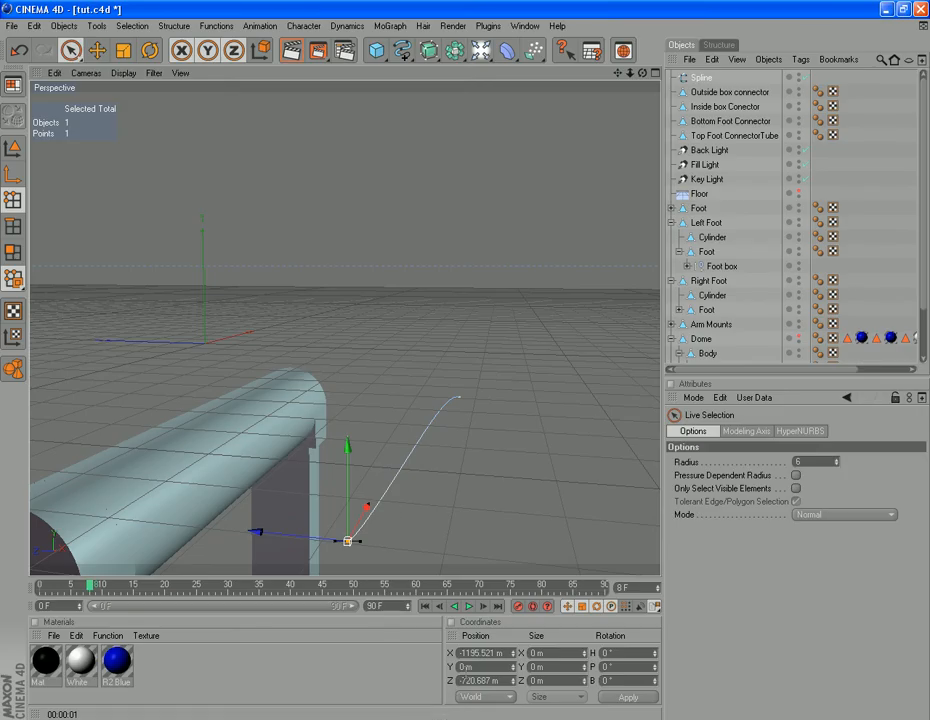
{"action": "left_click", "coordinate": [478, 652]}
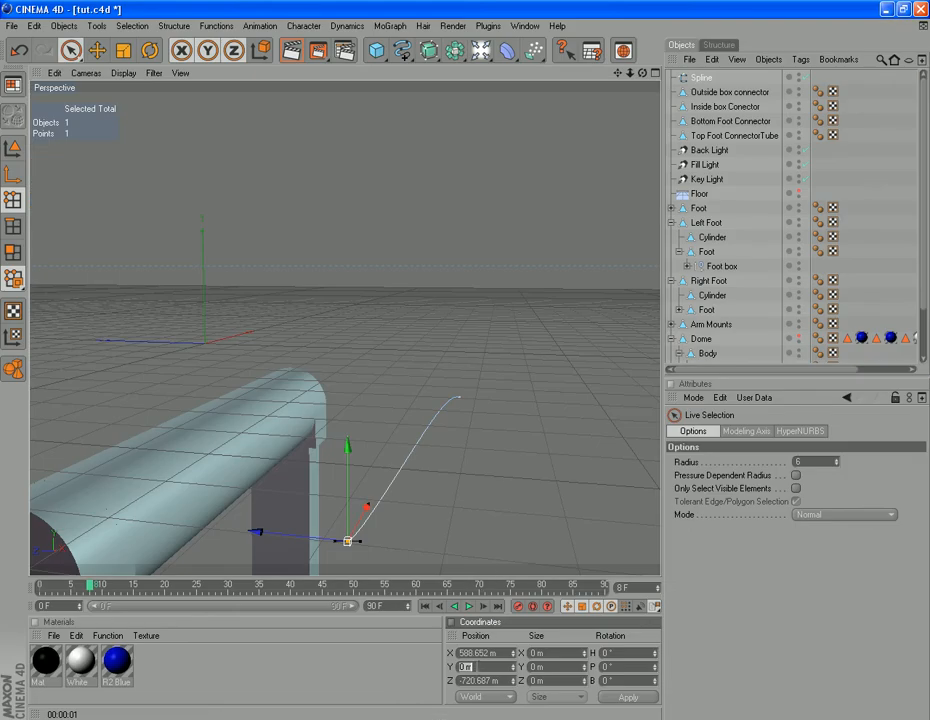
{"action": "type", "text": "1912.801"}
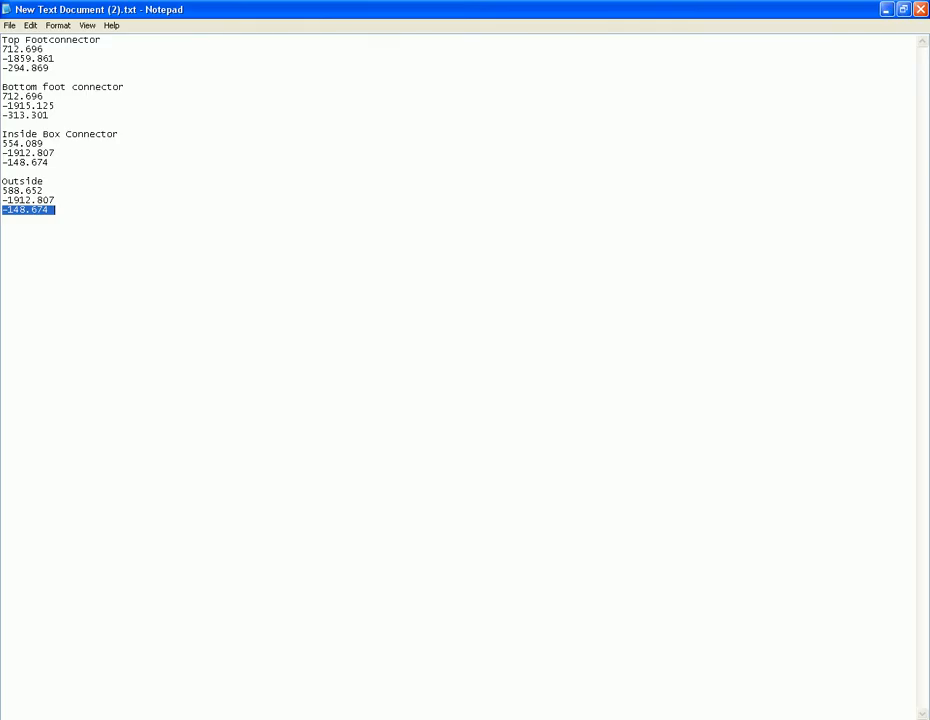
- Take the Top Footconnector values 712.696, -1859.861, -294.869 from Notepad for the spline point
{"action": "left_click", "coordinate": [44, 49]}
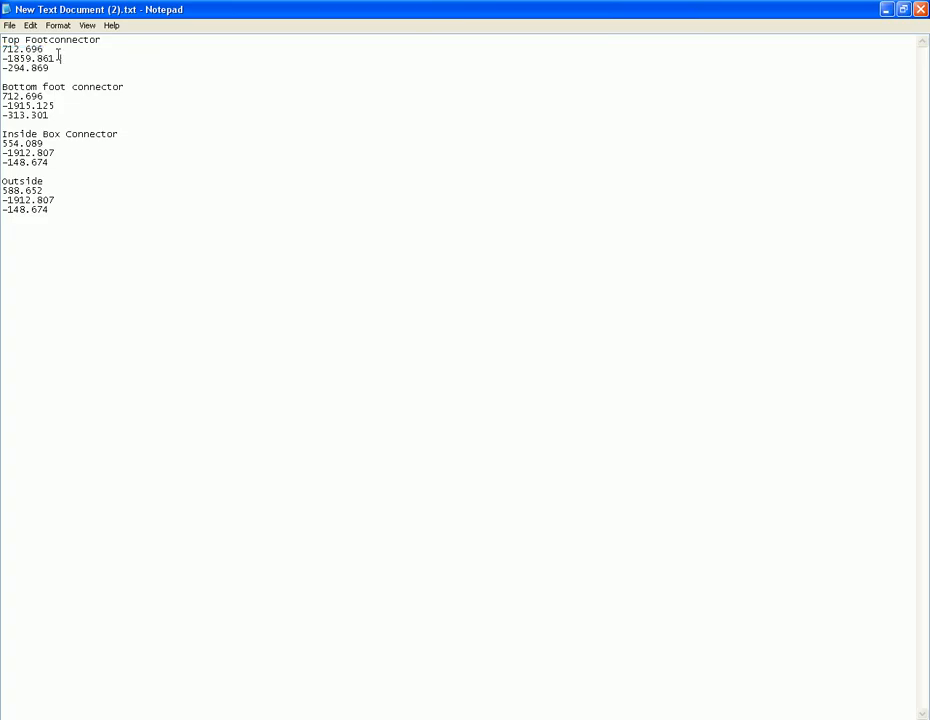
{"action": "double_click", "coordinate": [28, 58]}
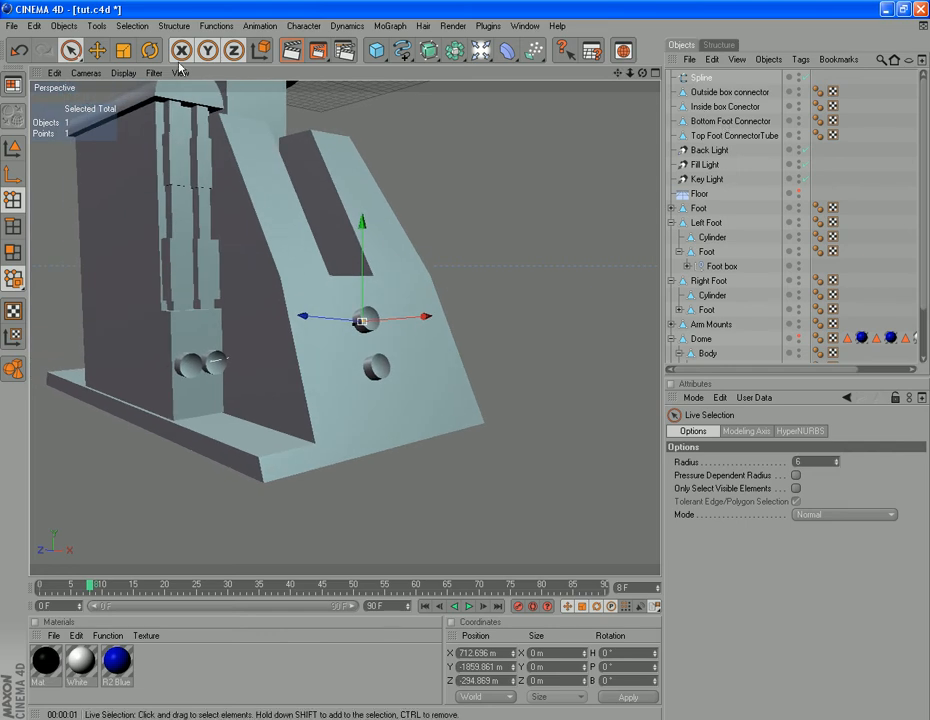
- Add spline points at the connectors, pulling one out past the foot's edge
{"action": "left_click", "coordinate": [173, 25]}
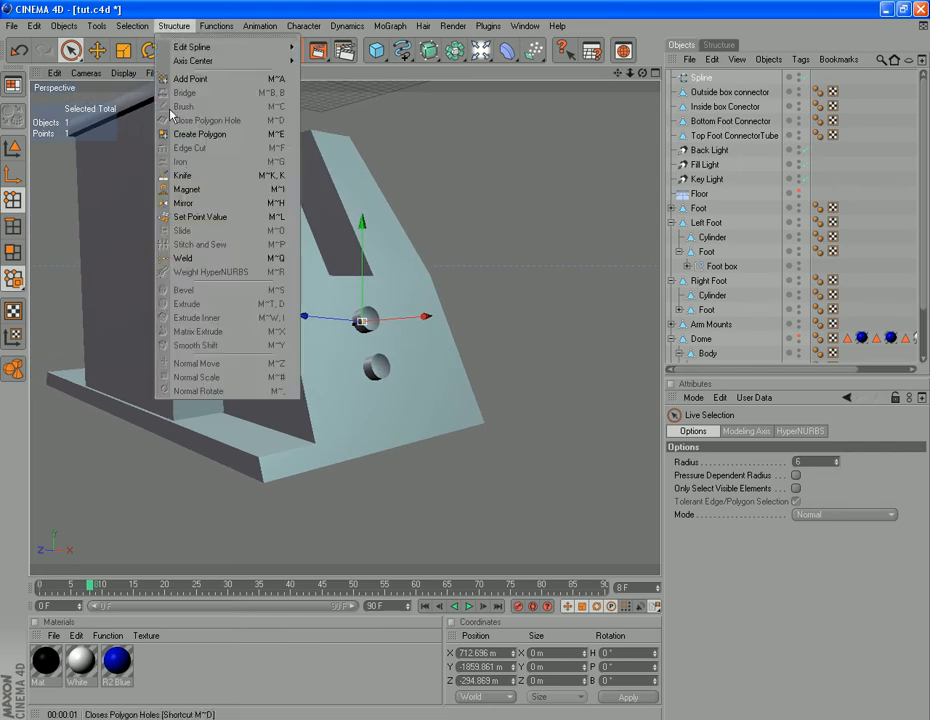
{"action": "left_click", "coordinate": [190, 79]}
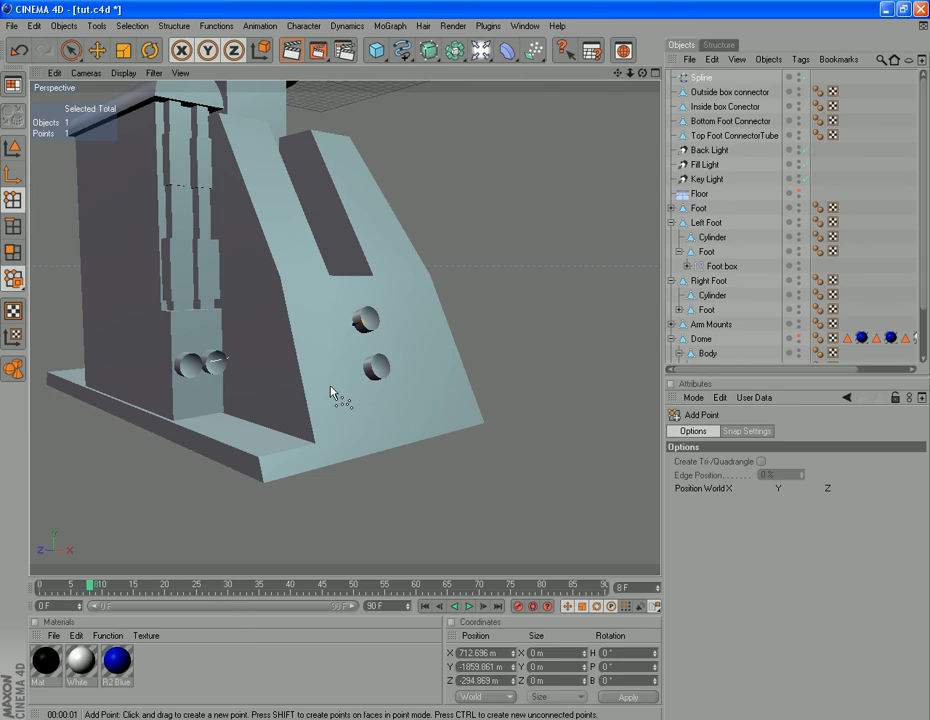
{"action": "mouse_move", "coordinate": [293, 564]}
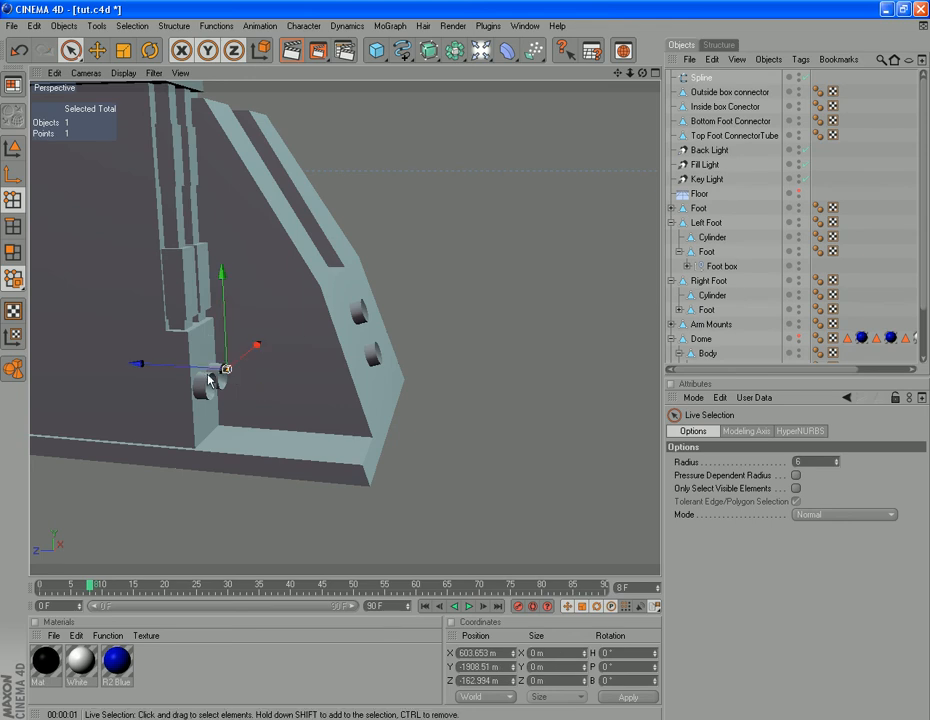
{"action": "left_click_drag", "start_coordinate": [225, 370], "coordinate": [470, 380]}
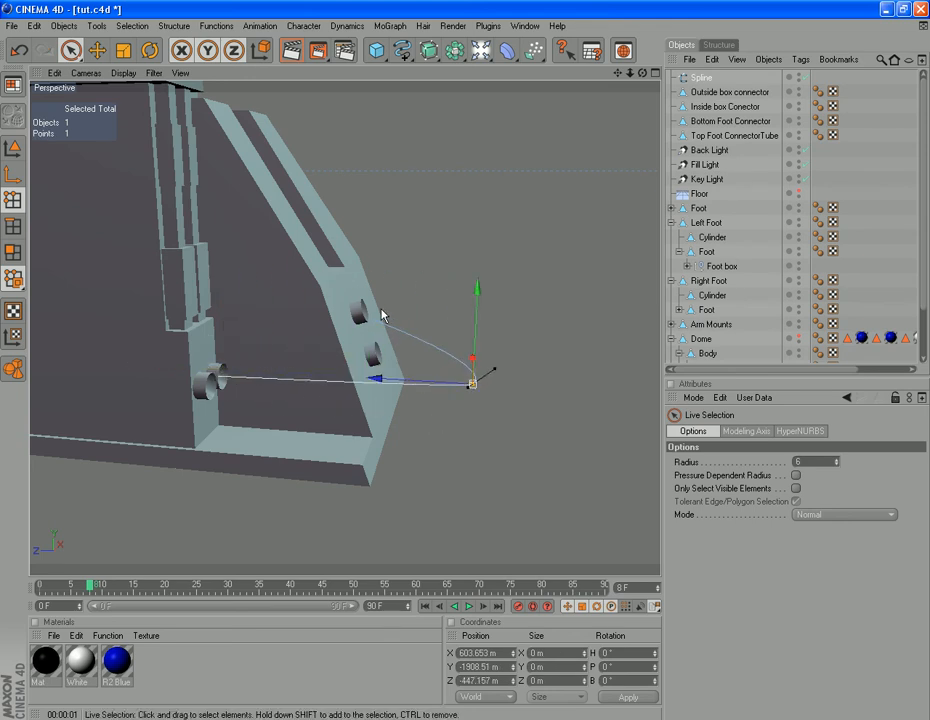
{"action": "mouse_move", "coordinate": [510, 404]}
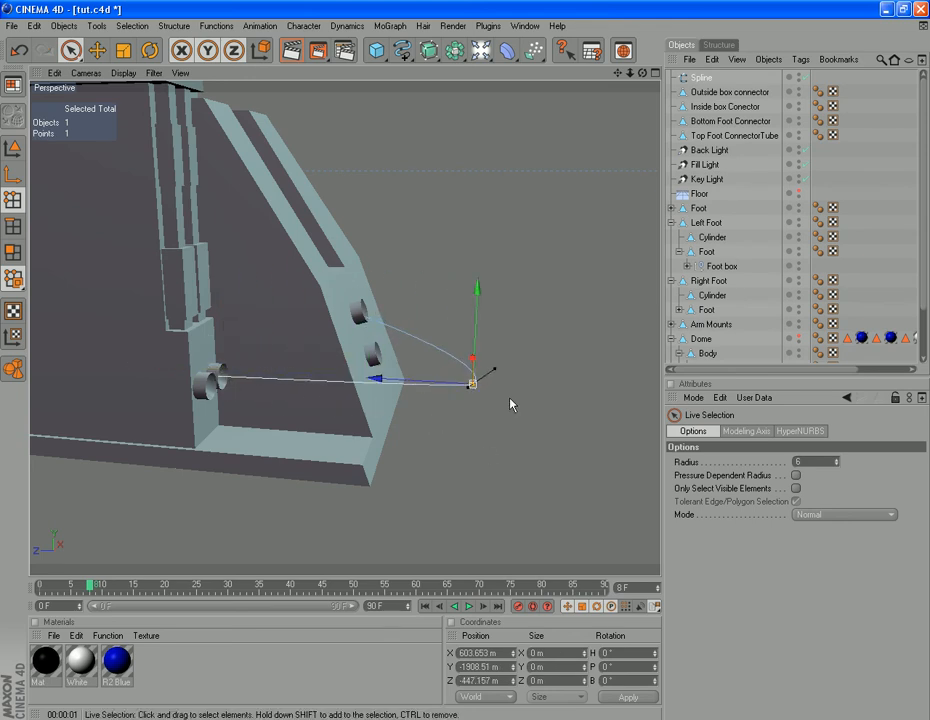
{"action": "mouse_move", "coordinate": [357, 310]}
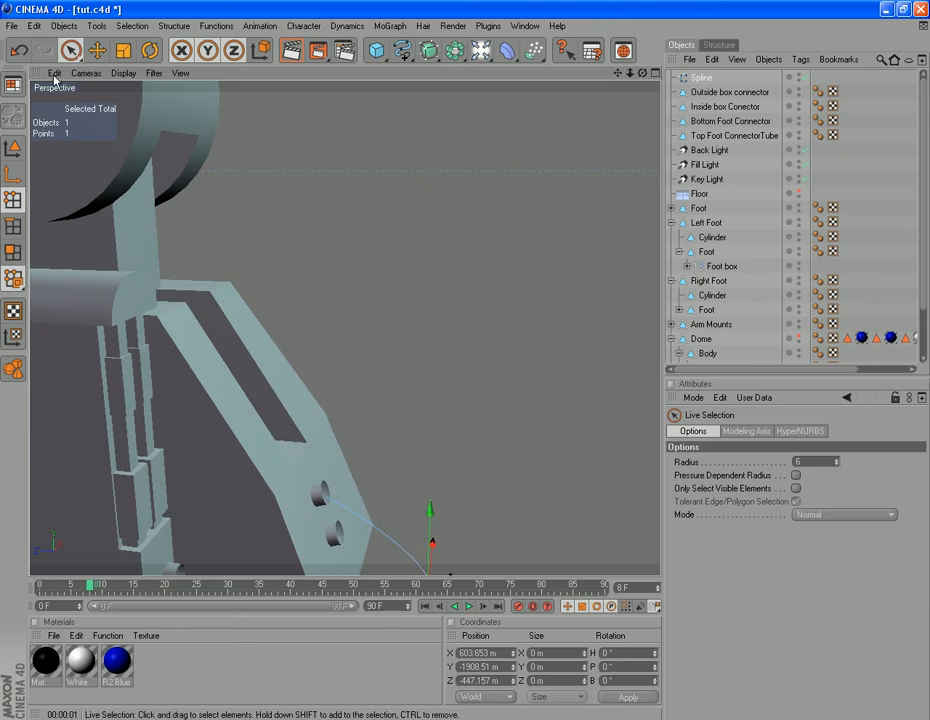
- Add a Circle spline primitive and edit its radius to 10 m
{"action": "left_click", "coordinate": [63, 25]}
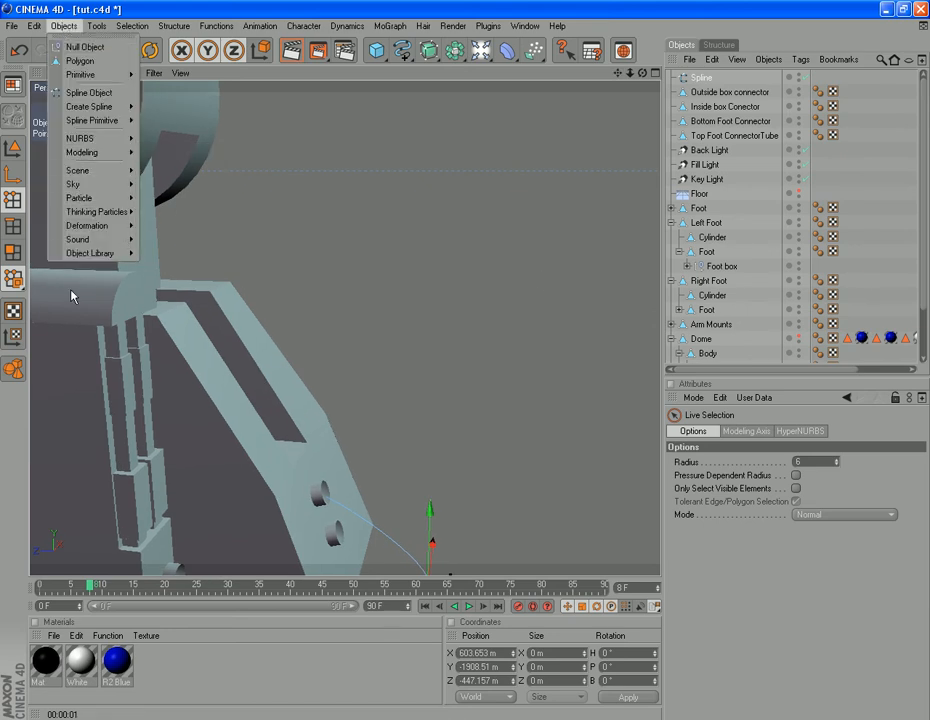
{"action": "mouse_move", "coordinate": [92, 120]}
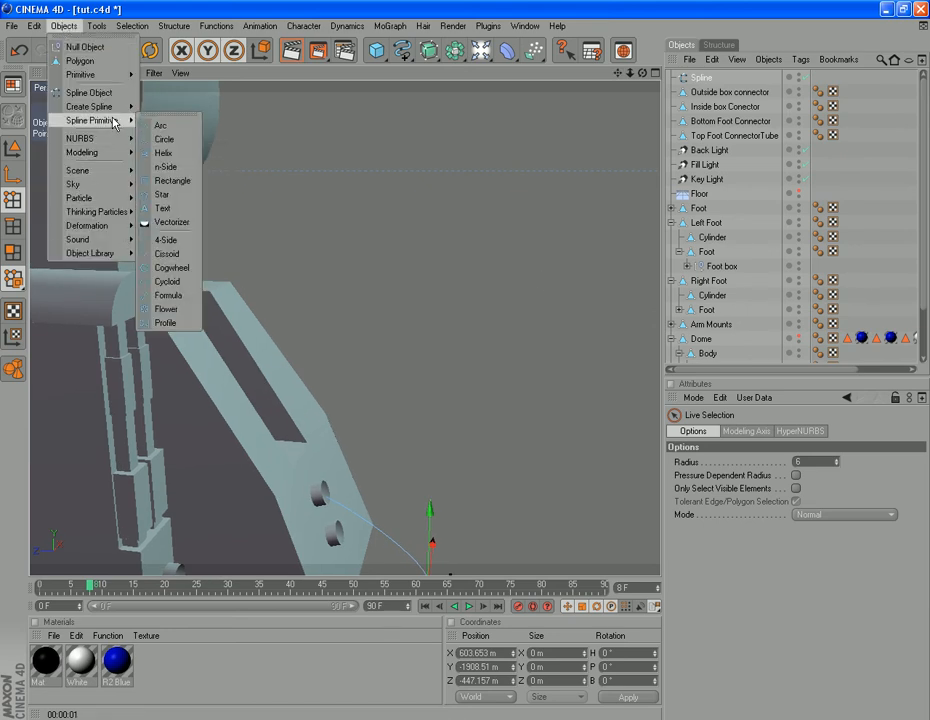
{"action": "left_click", "coordinate": [163, 139]}
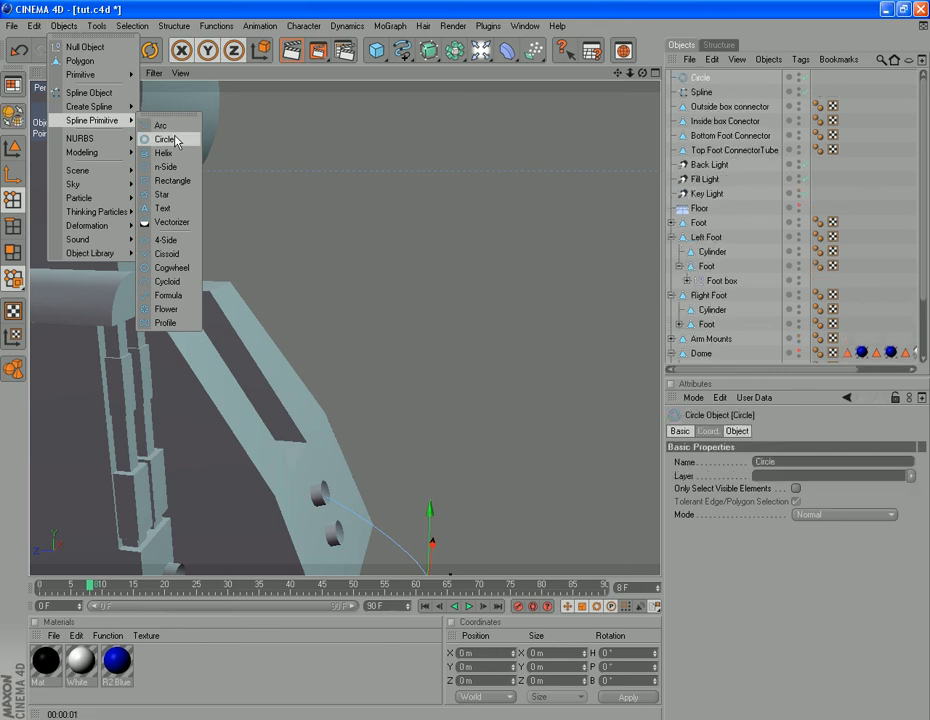
{"action": "left_click", "coordinate": [164, 139]}
{"action": "type", "text": "10m"}
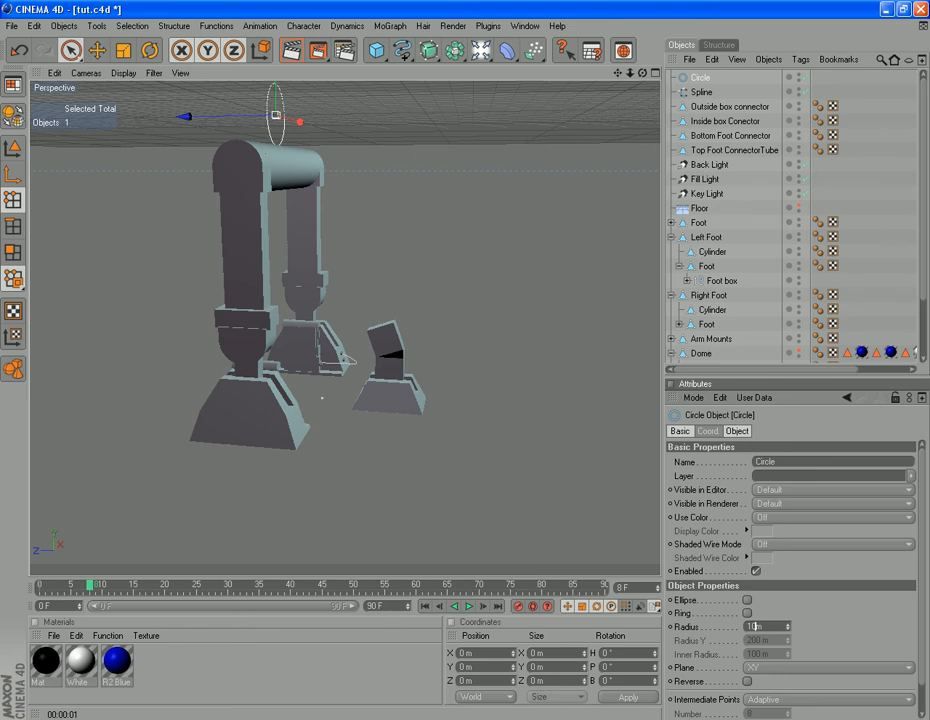
{"action": "mouse_move", "coordinate": [812, 643]}
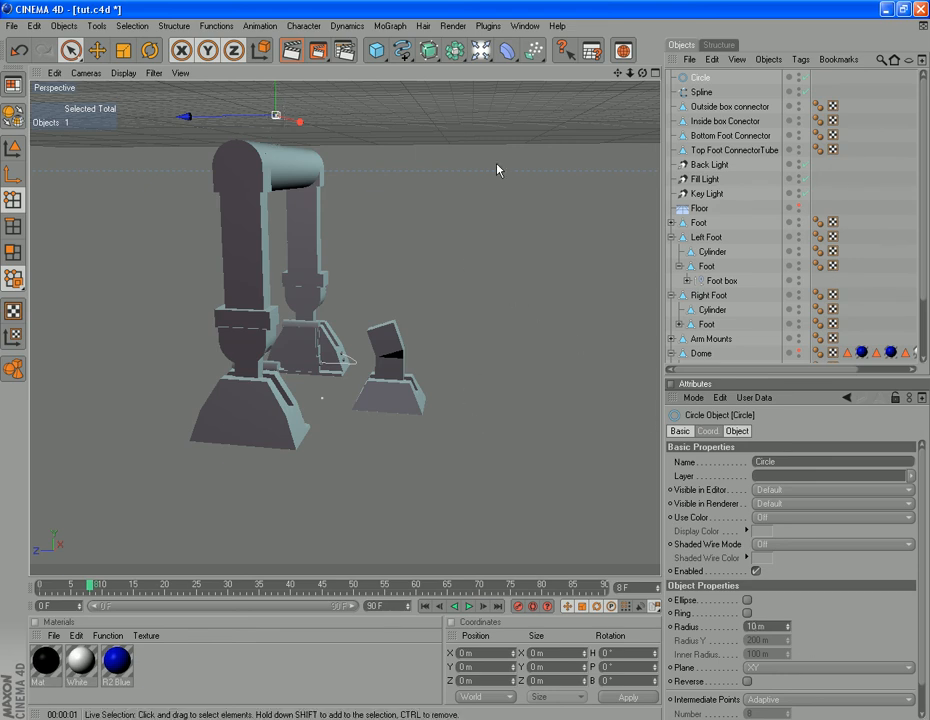
{"action": "mouse_move", "coordinate": [610, 105]}
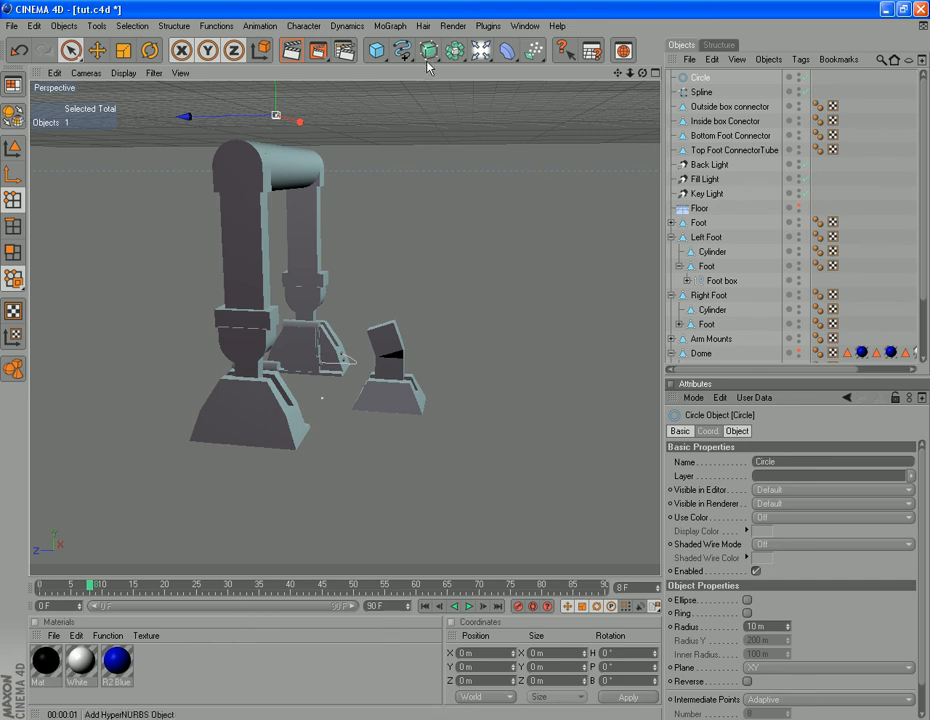
- Add a Sweep NURBS and nest the Spline and Circle under it to form the pipe
{"action": "left_click", "coordinate": [402, 50]}
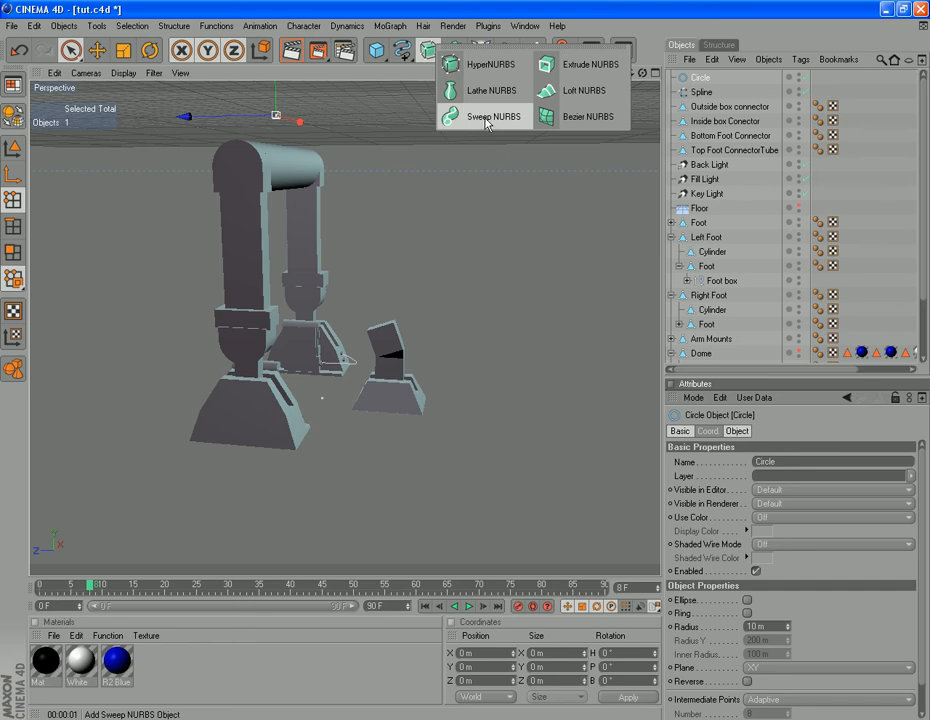
{"action": "left_click", "coordinate": [493, 116]}
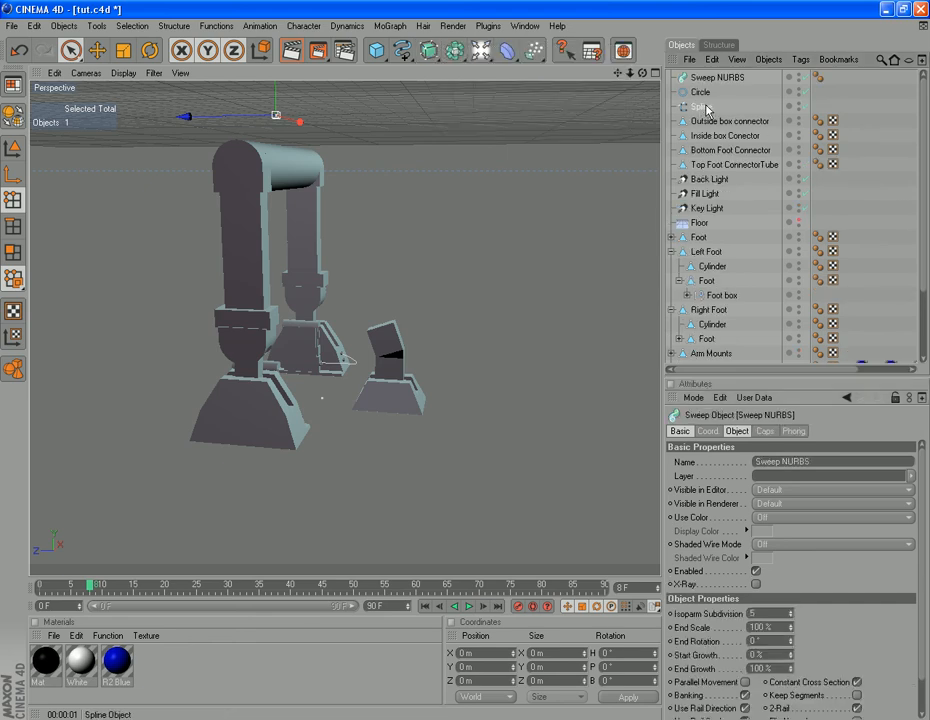
{"action": "left_click", "coordinate": [701, 92]}
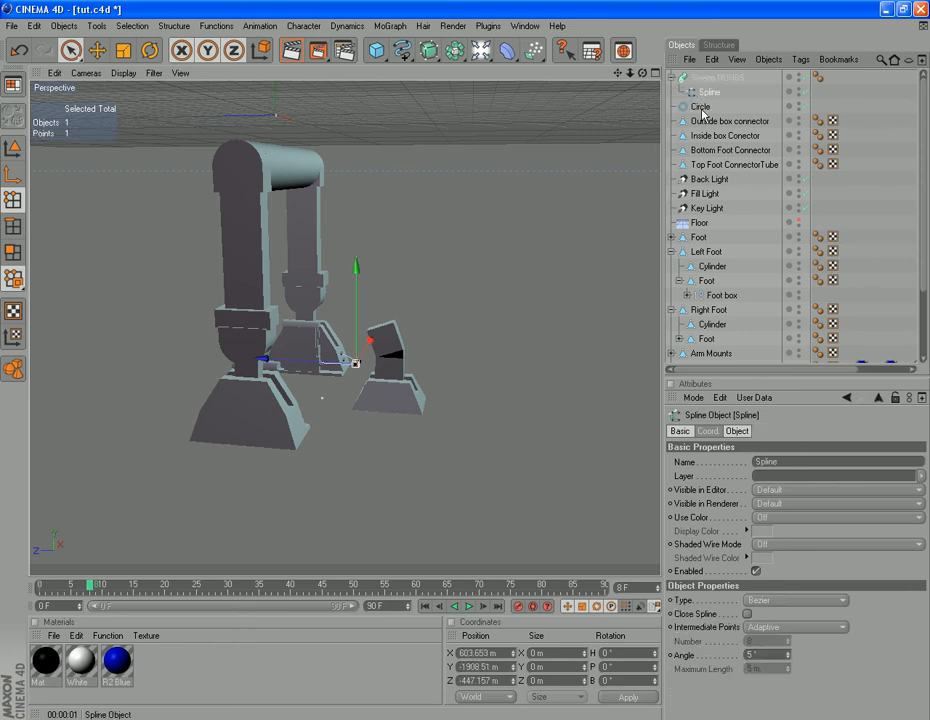
{"action": "left_click", "coordinate": [701, 107]}
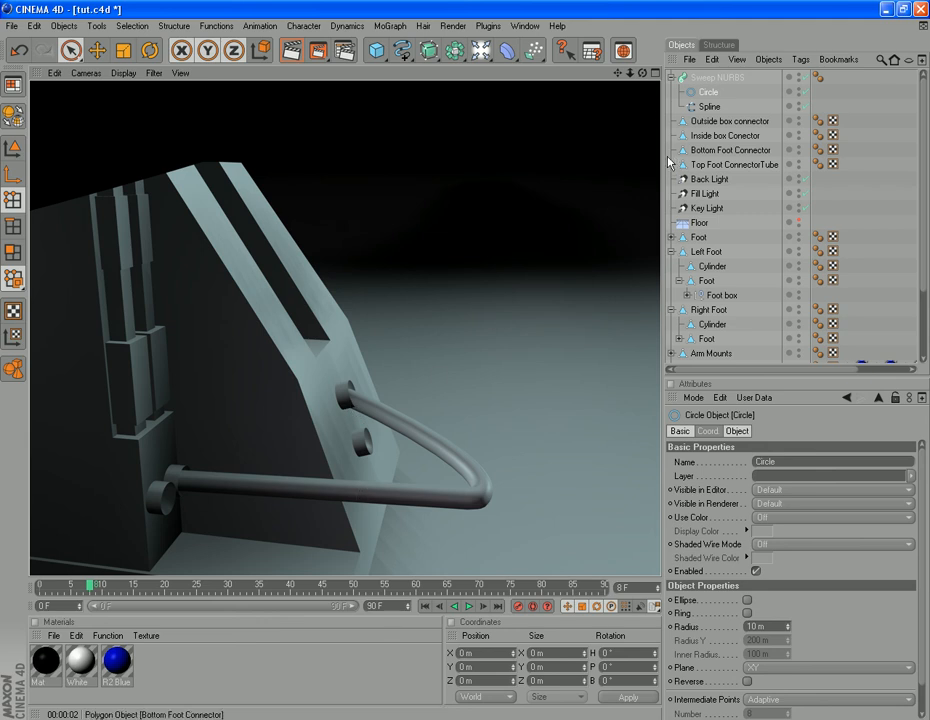
- Rotate the spline's end point so the pipe points straight into the upper connector's hole
{"action": "left_click", "coordinate": [708, 107]}
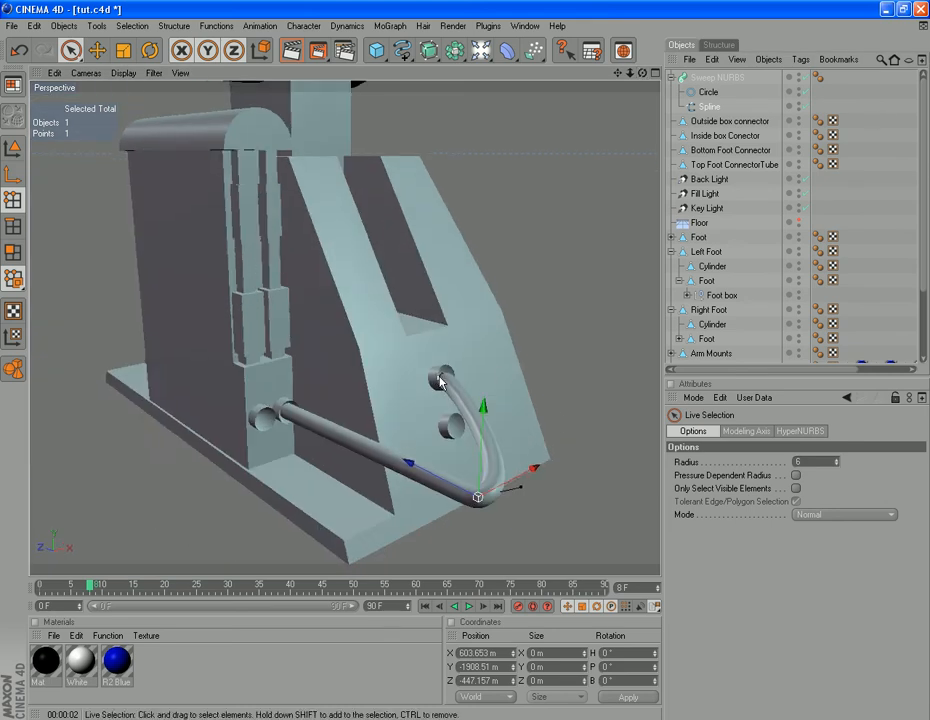
{"action": "left_click_drag", "start_coordinate": [478, 495], "coordinate": [435, 380]}
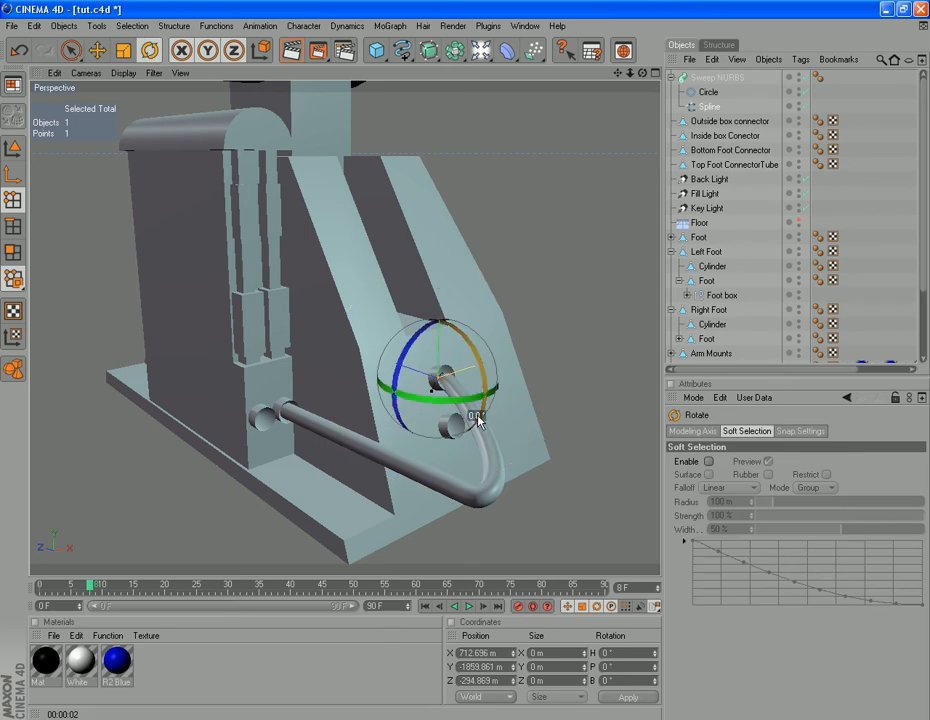
{"action": "mouse_move", "coordinate": [480, 422]}
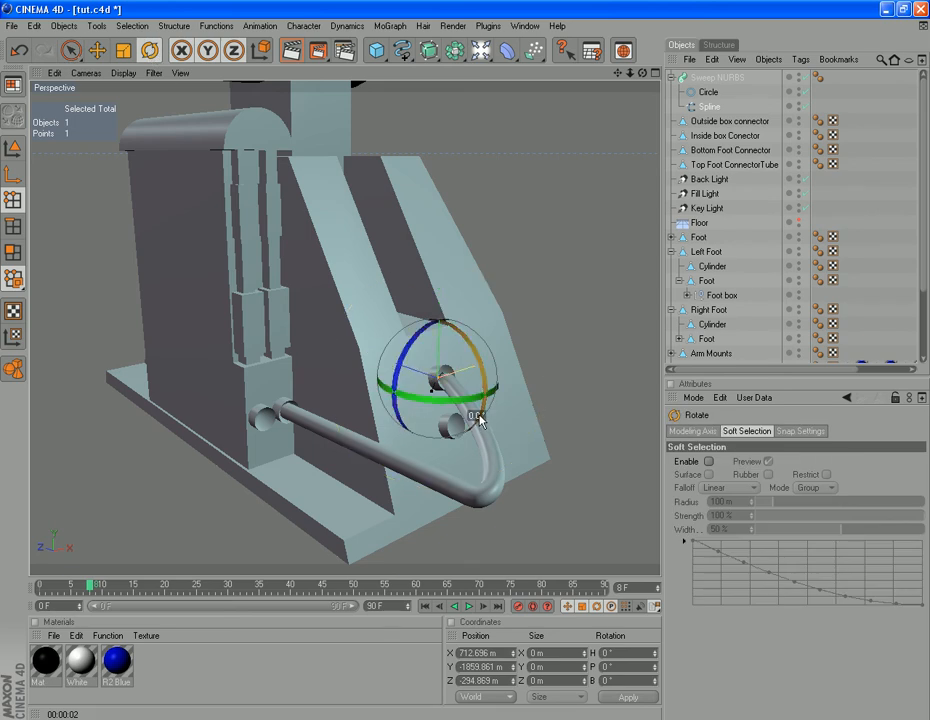
{"action": "left_click_drag", "start_coordinate": [470, 415], "coordinate": [490, 380]}
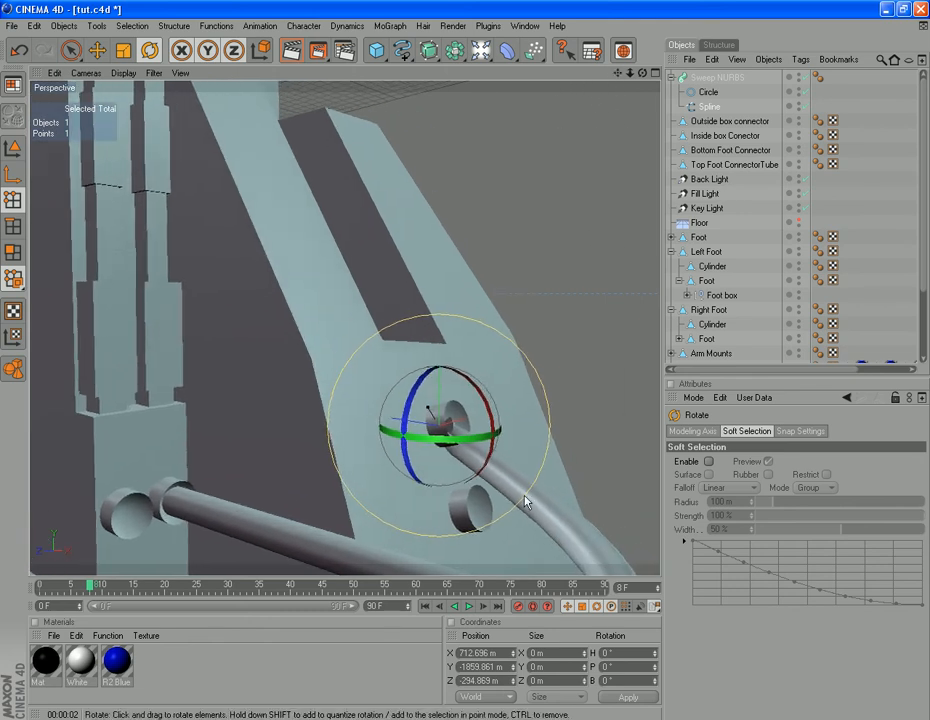
{"action": "left_click_drag", "start_coordinate": [525, 500], "coordinate": [480, 410]}
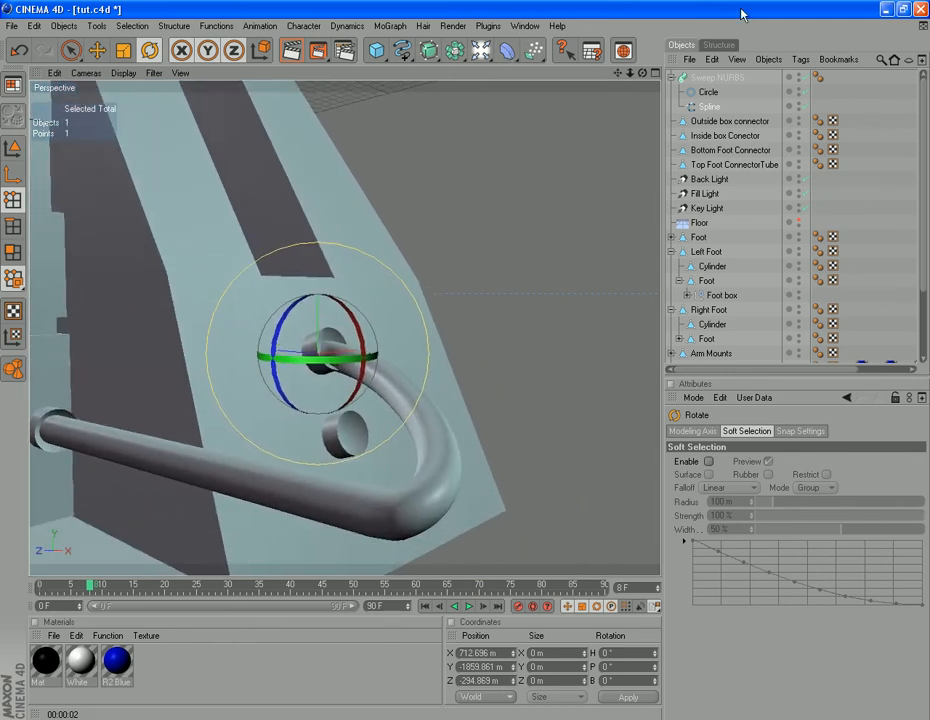
{"action": "left_click", "coordinate": [718, 77]}
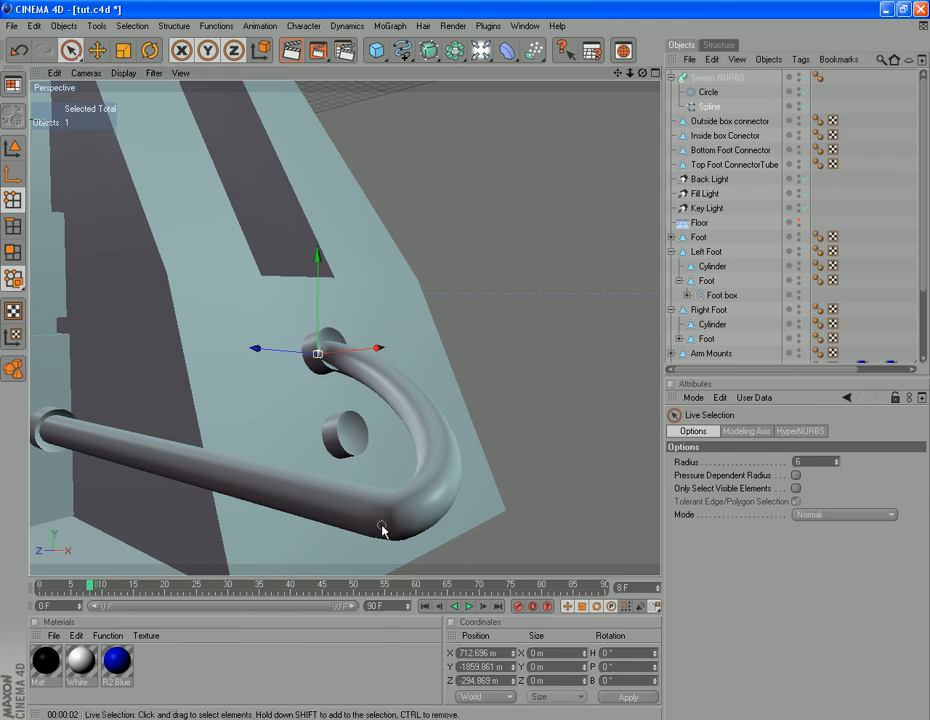
- Rotate the bend point's tangent to widen the pipe's lower curve into a rounder loop
{"action": "left_click", "coordinate": [380, 530]}
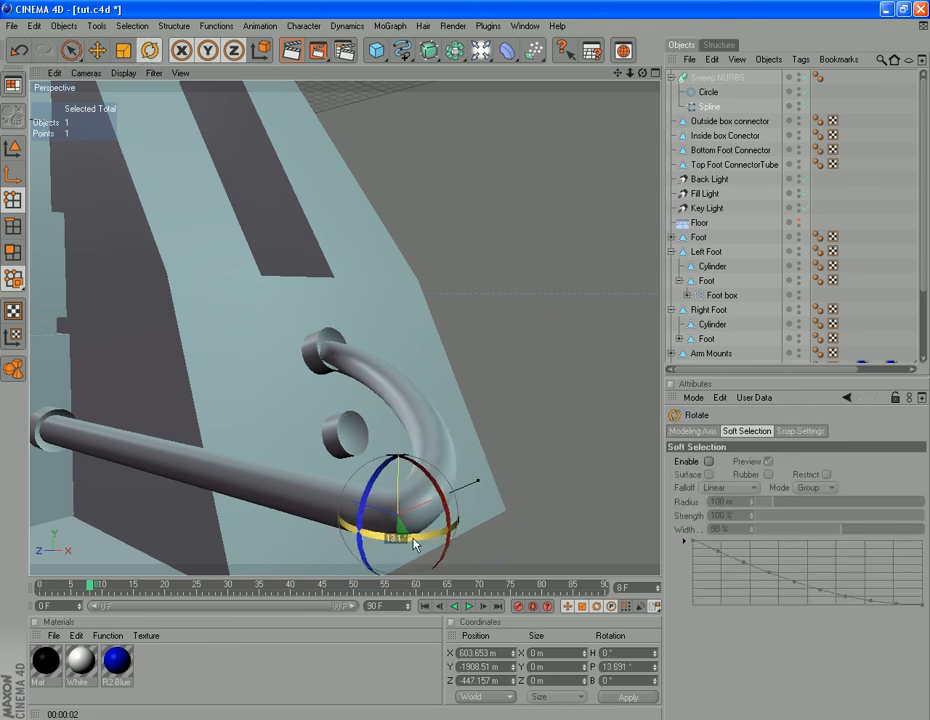
{"action": "left_click_drag", "start_coordinate": [413, 540], "coordinate": [428, 527]}
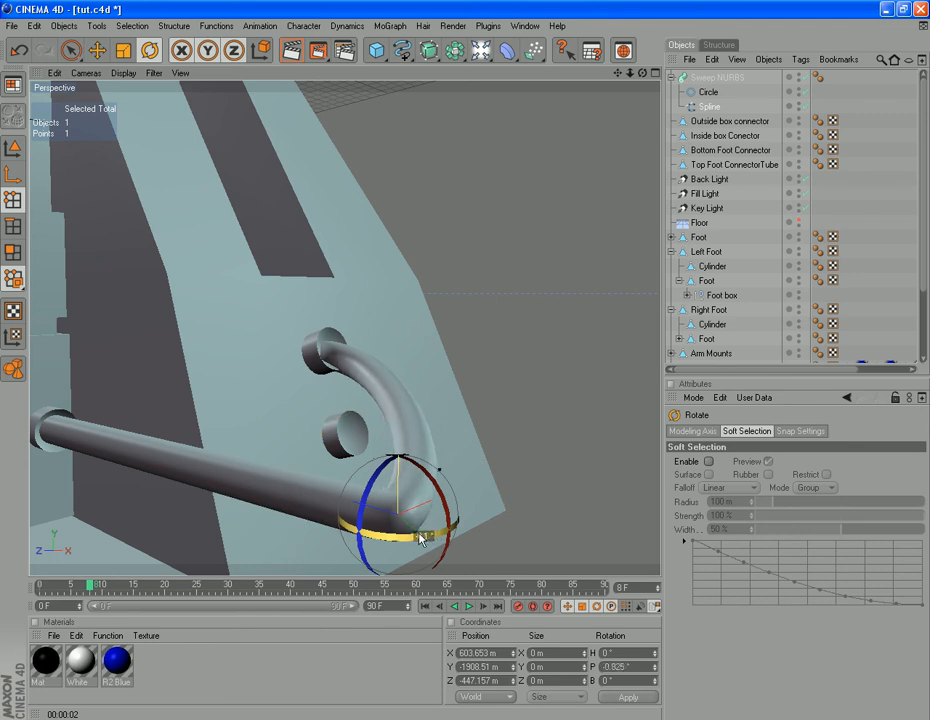
{"action": "left_click_drag", "start_coordinate": [417, 538], "coordinate": [445, 475]}
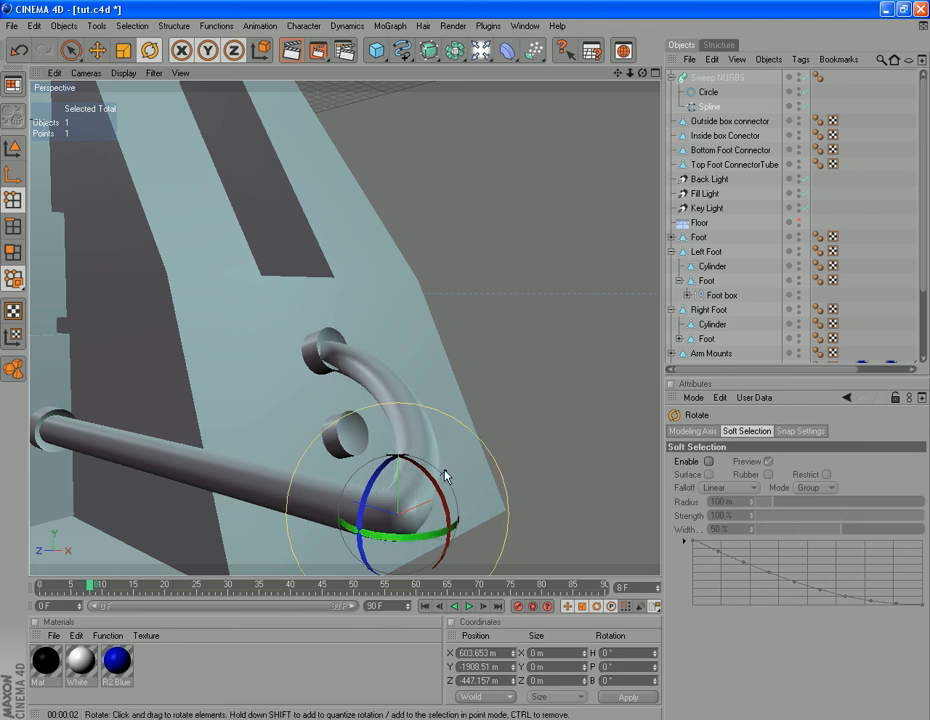
{"action": "left_click_drag", "start_coordinate": [445, 475], "coordinate": [515, 445]}
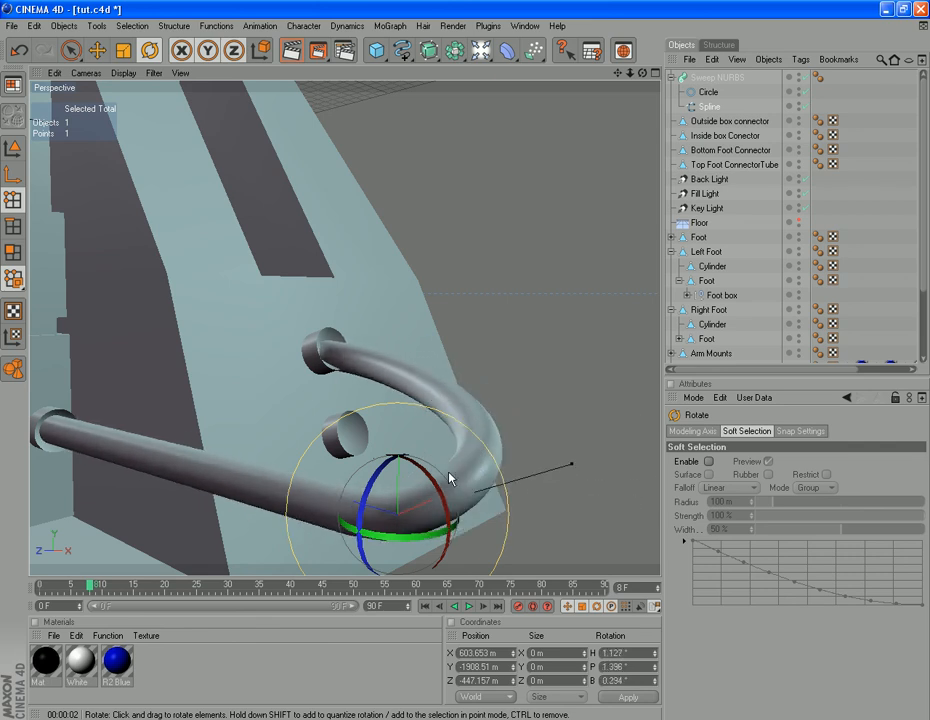
{"action": "left_click_drag", "start_coordinate": [470, 470], "coordinate": [450, 480]}
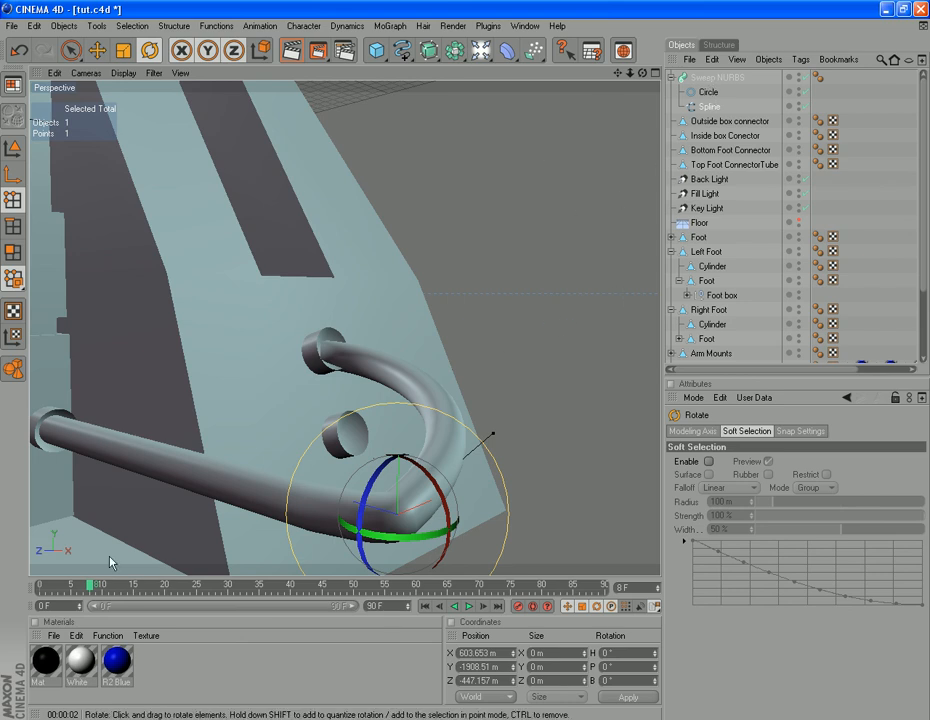
{"action": "mouse_move", "coordinate": [357, 450]}
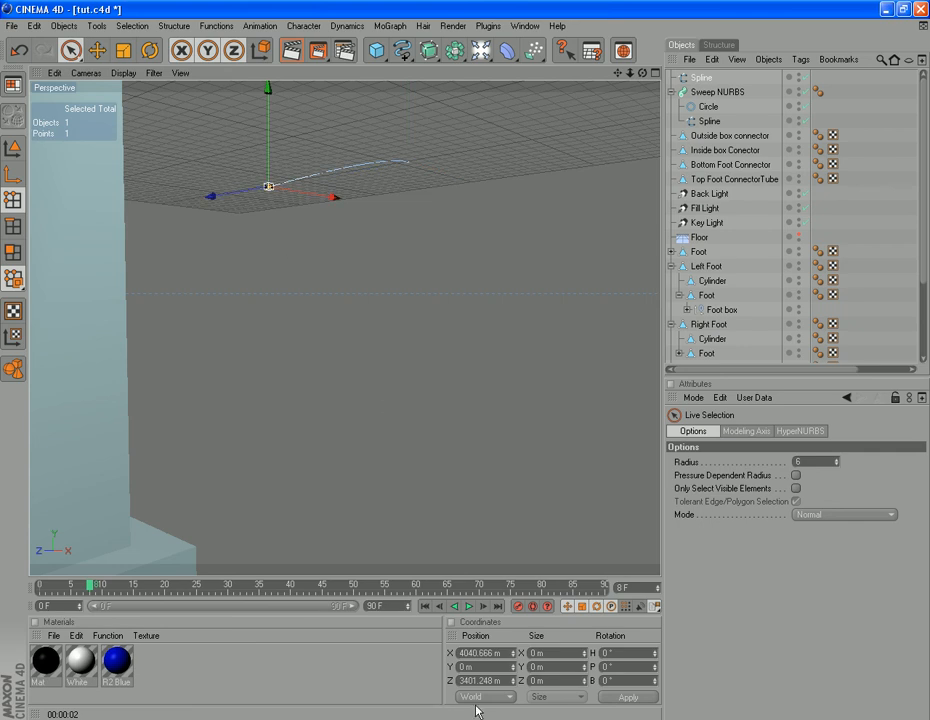
{"action": "mouse_move", "coordinate": [326, 530]}
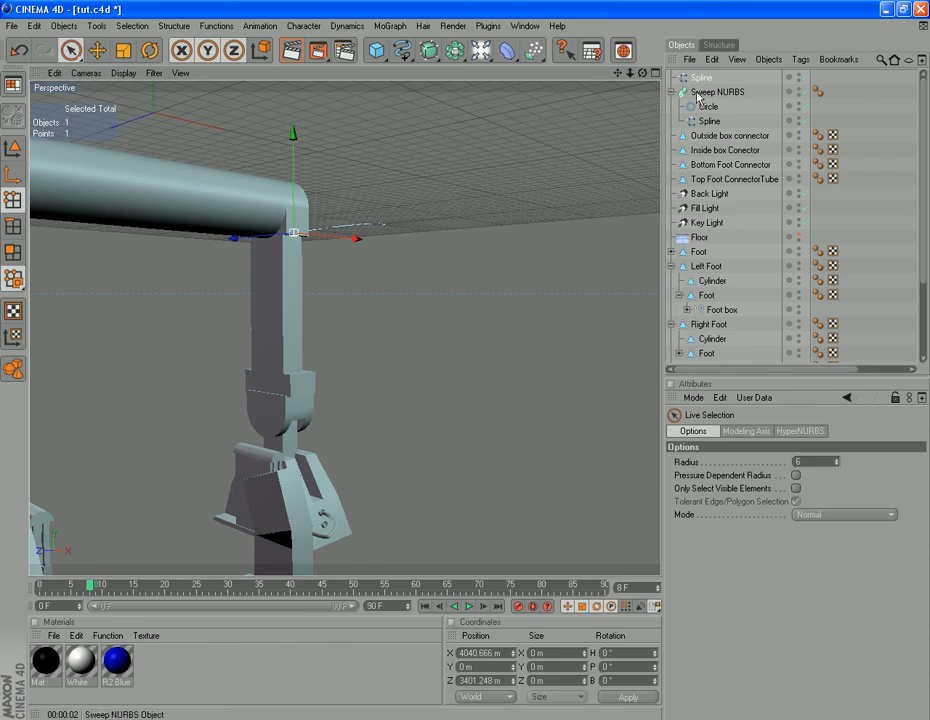
- Add a second, separate spline object above the Sweep NURBS in the scene
{"action": "left_click", "coordinate": [709, 106]}
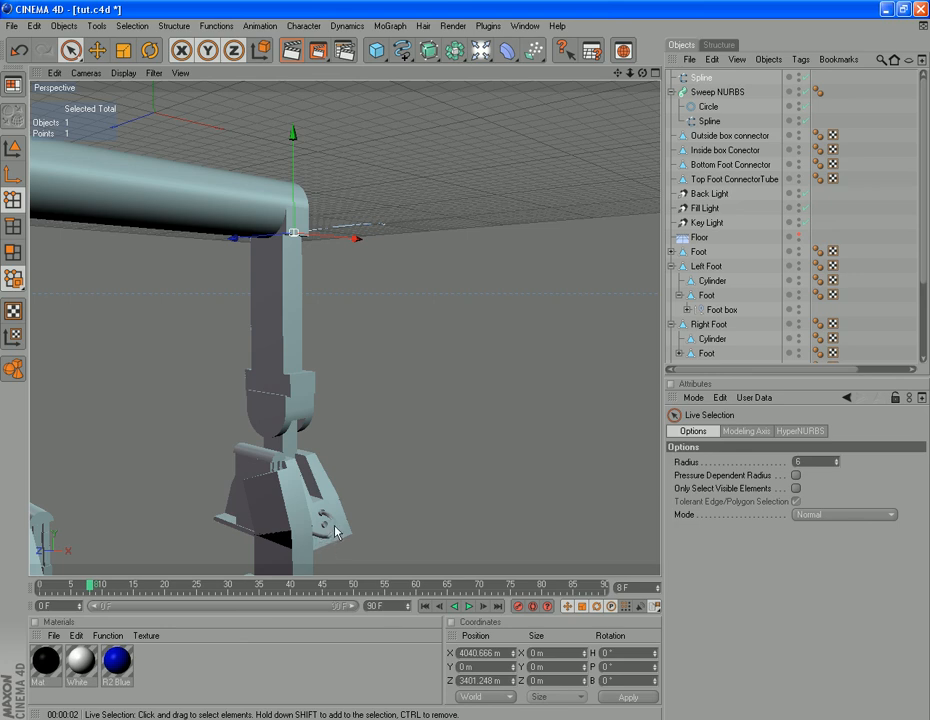
{"action": "mouse_move", "coordinate": [299, 650]}
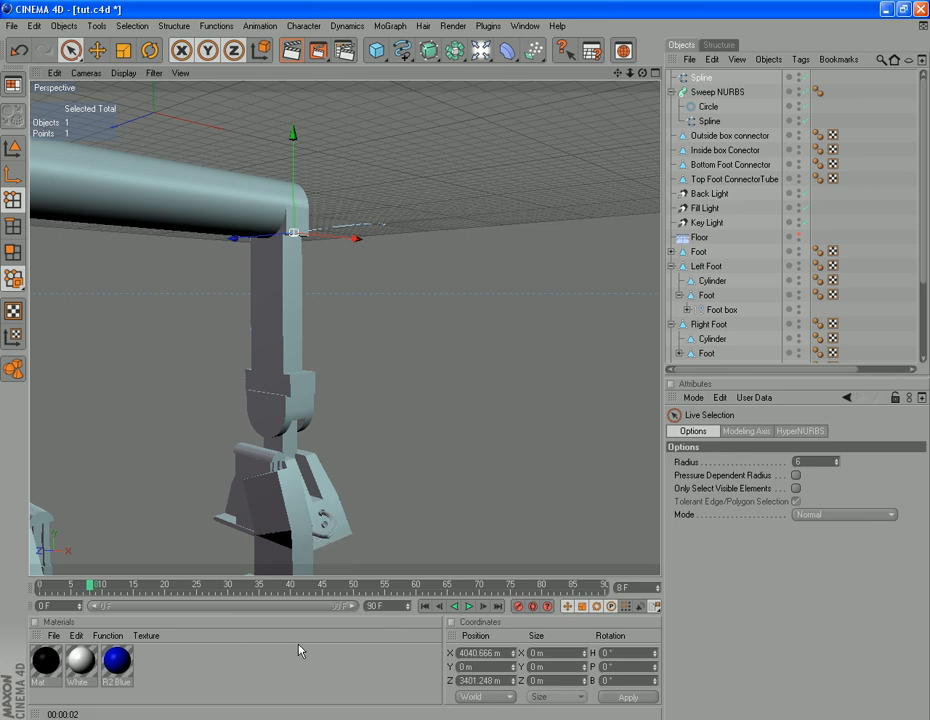